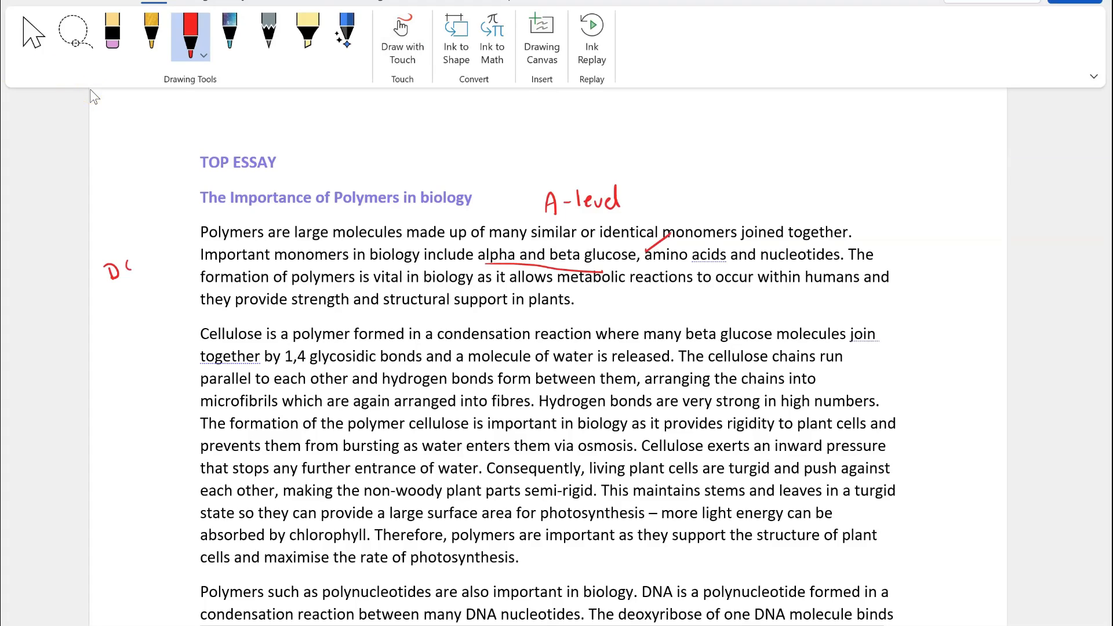
- Tick condensation, glycosidic bonds and microfibrils points and note 'in hypotonic solutions' beside the osmosis sentence
scroll("down", 3)
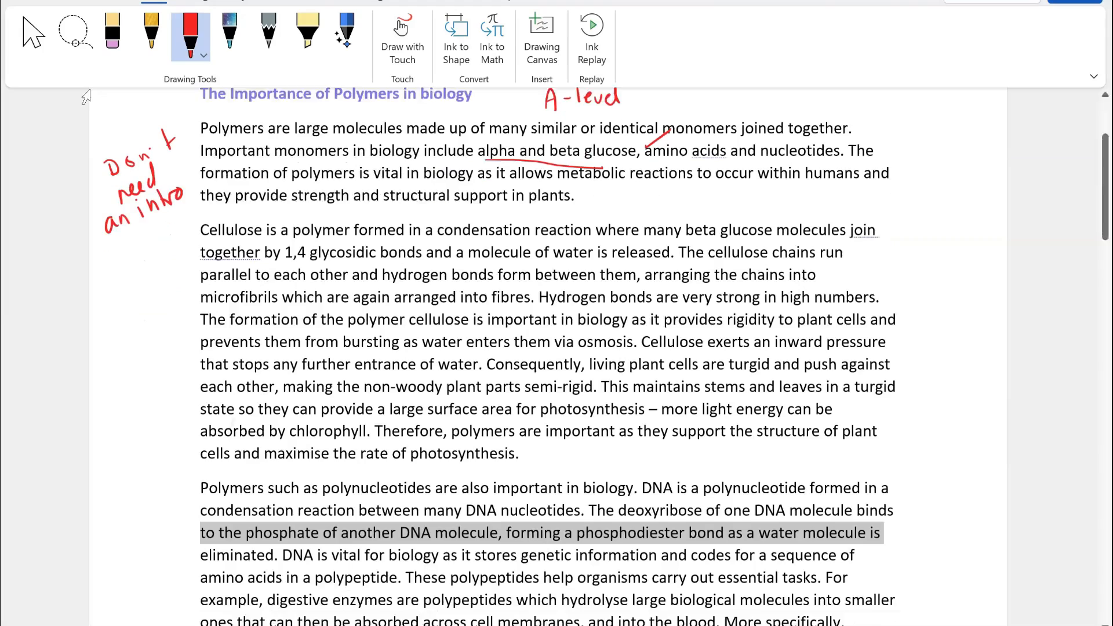
scroll("down", 3)
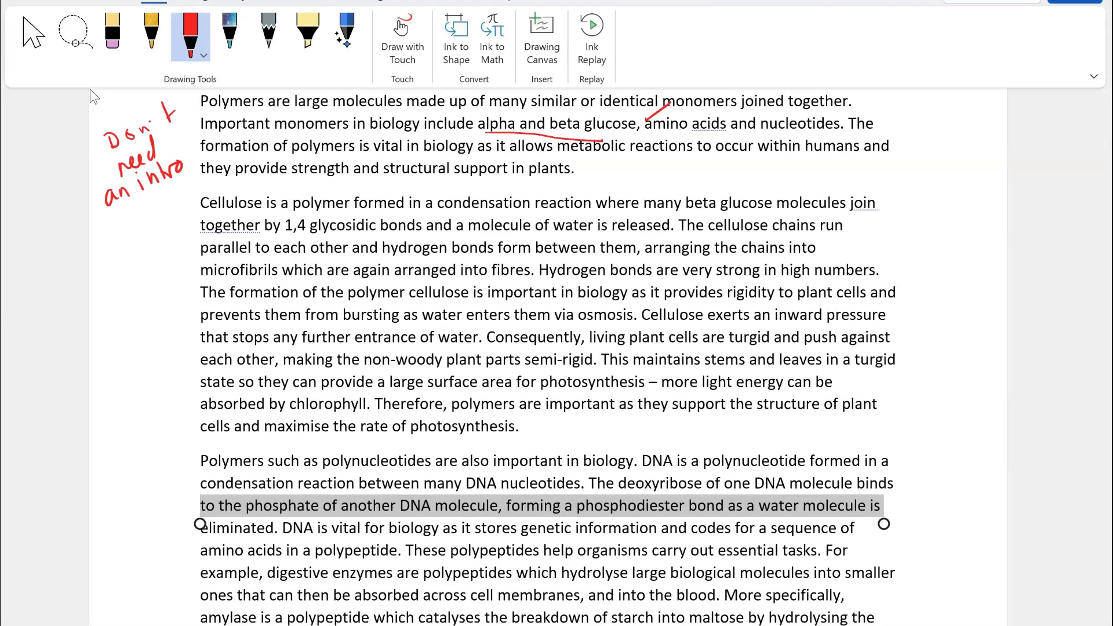
left_click_drag(426, 213, 546, 213)
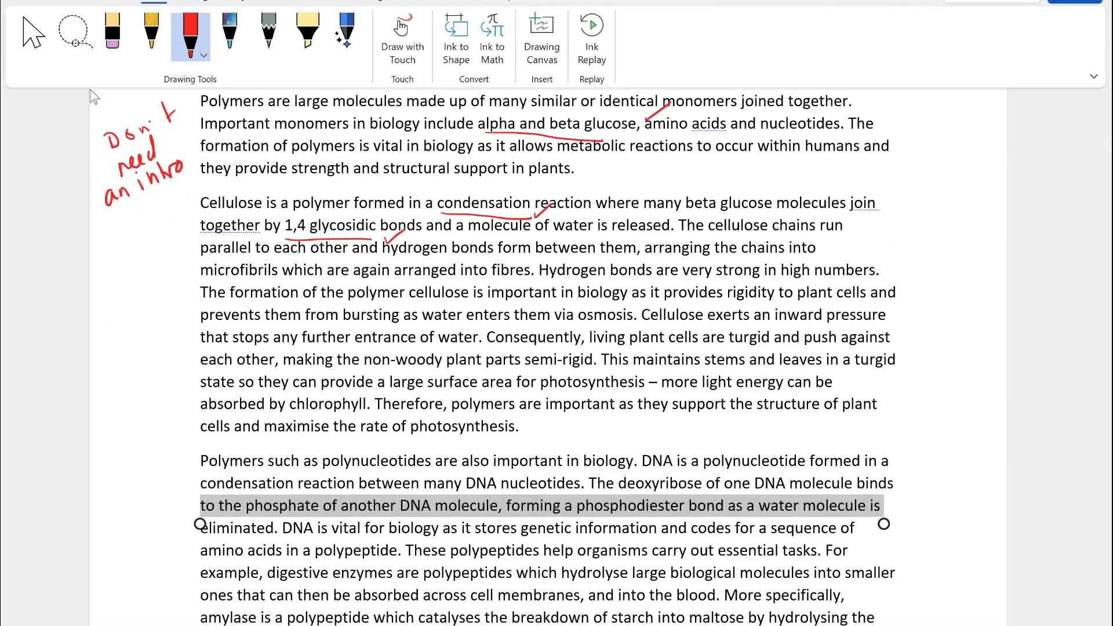
left_click_drag(192, 284, 858, 255)
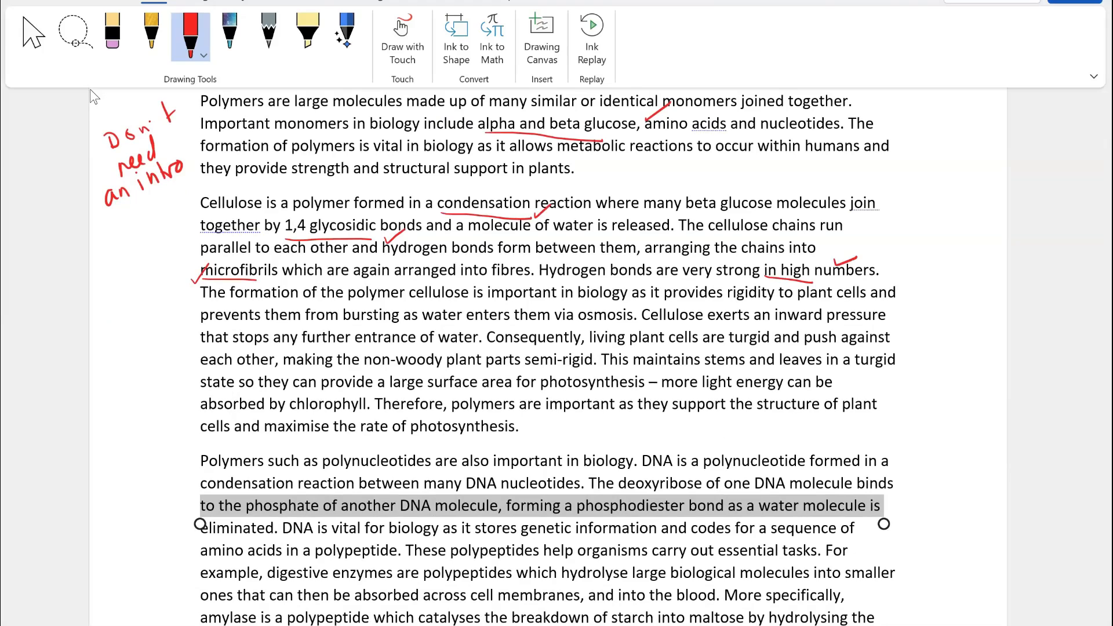
left_click_drag(720, 303, 777, 303)
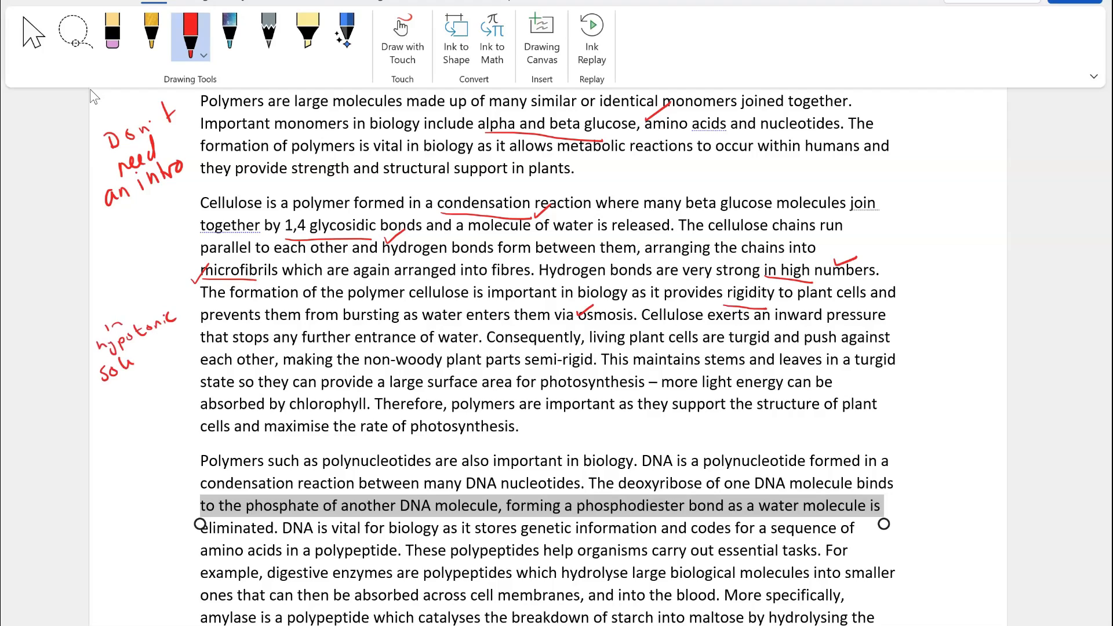
left_click_drag(114, 358, 177, 347)
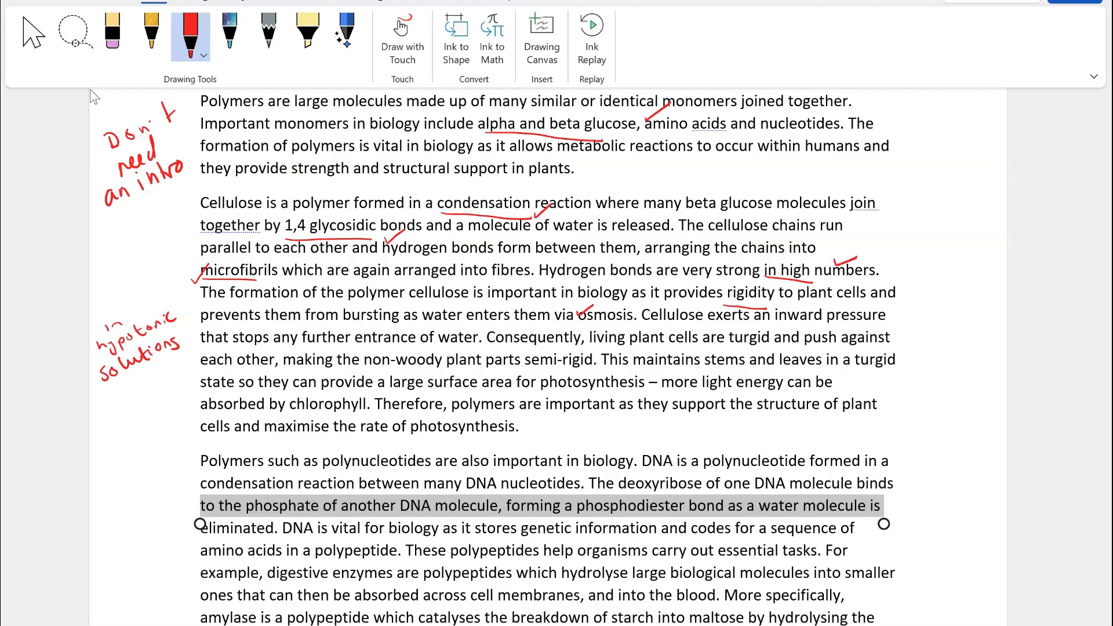
- Write 'AO1 A level standard', 'AO2 GCSE level' verdicts and a 'link to the LDR' suggestion, ticking the DNA paragraph
left_click_drag(486, 393, 536, 375)
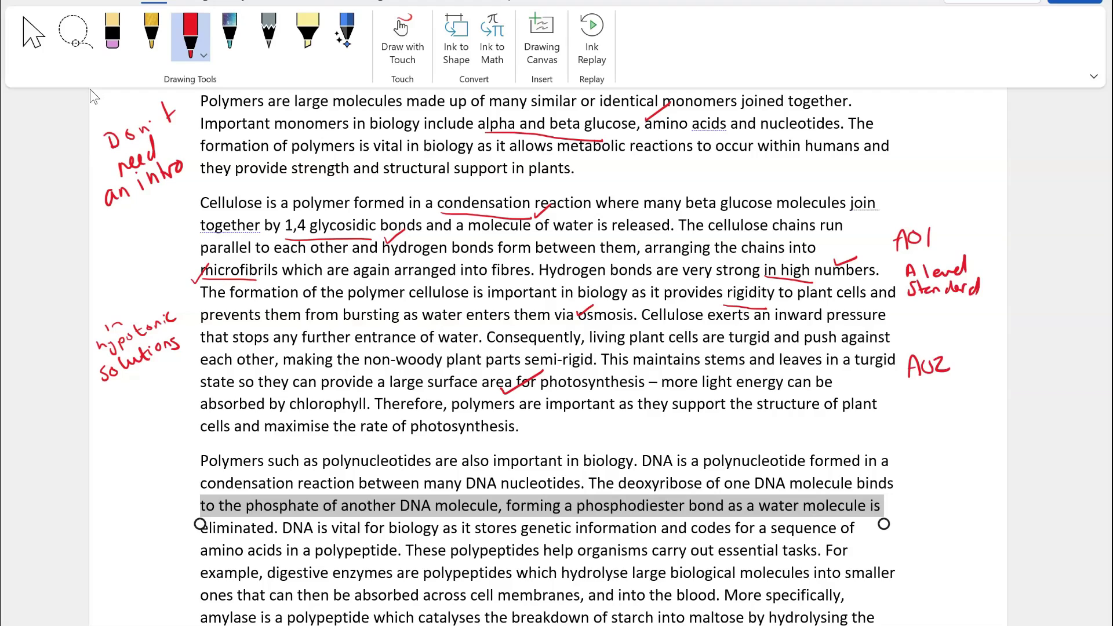
left_click_drag(891, 348, 958, 404)
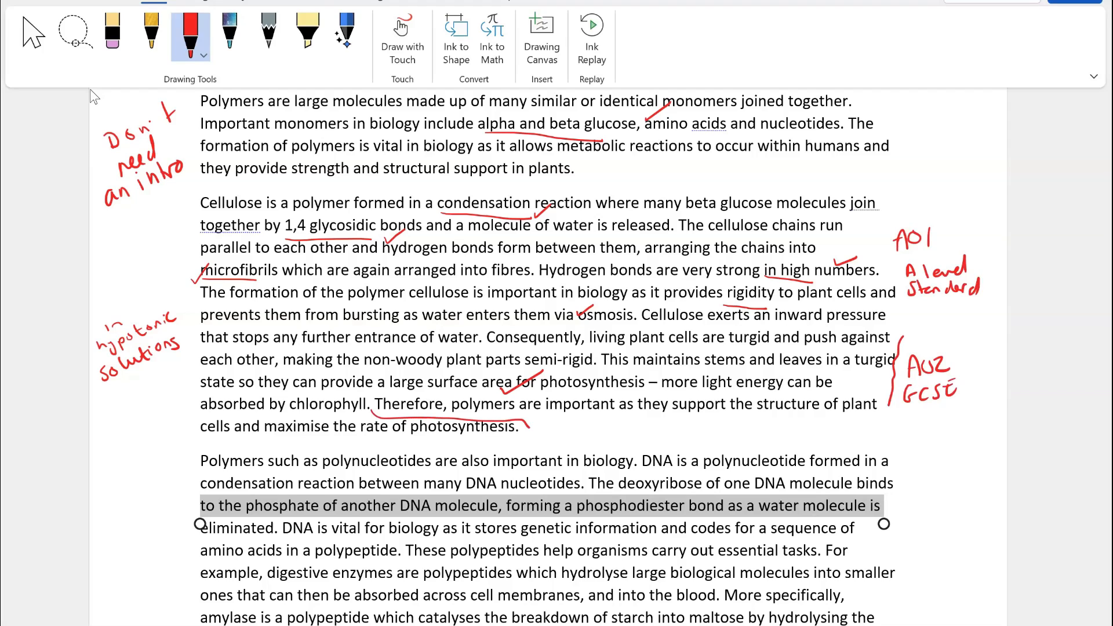
left_click_drag(539, 425, 745, 433)
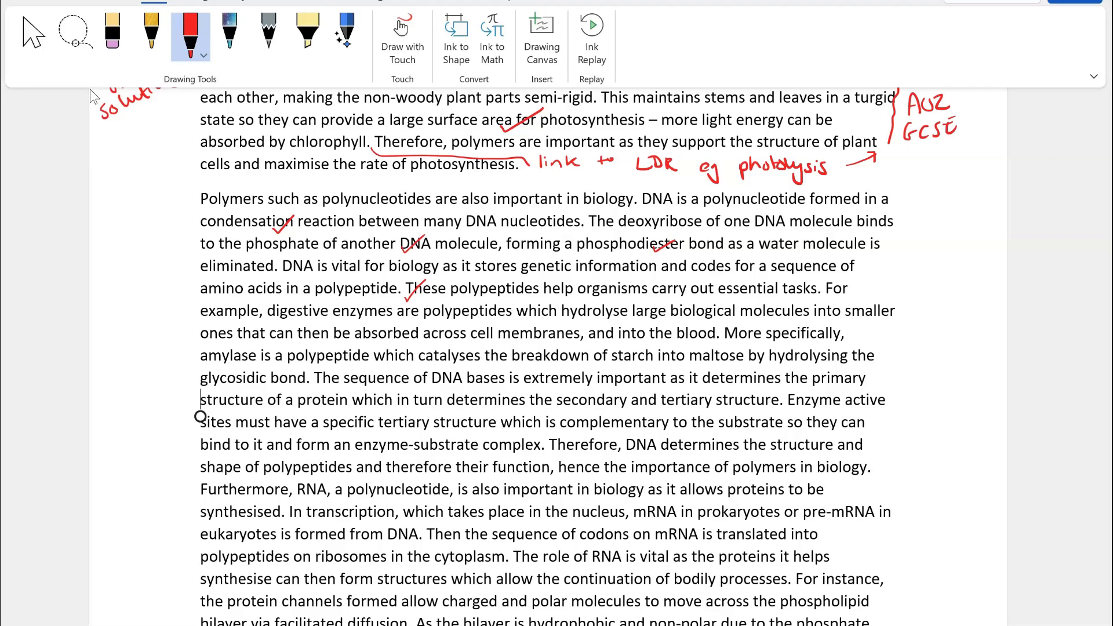
- Write the bracketed margin note that primary structure determines H/ionic bond location and 3D tertiary structure
left_click_drag(263, 369, 273, 380)
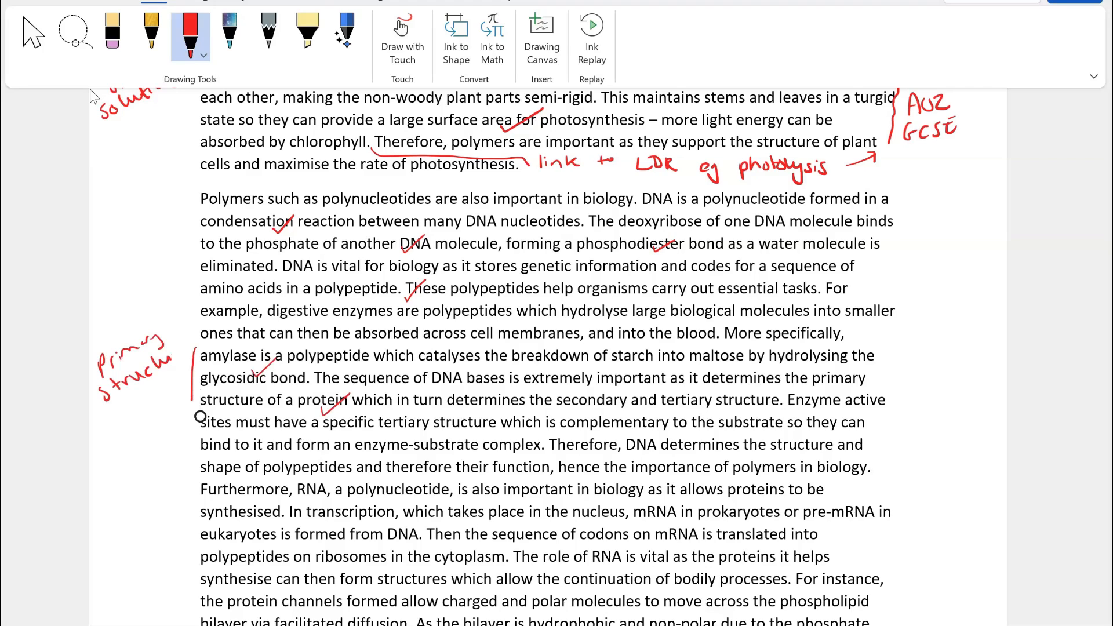
left_click_drag(100, 398, 170, 440)
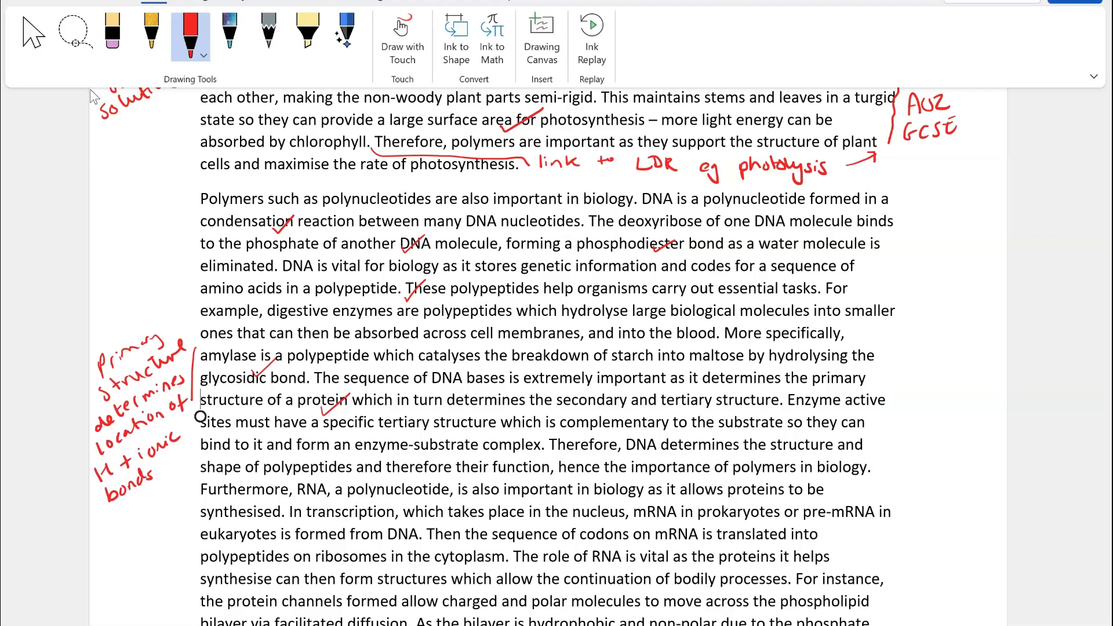
left_click_drag(92, 504, 191, 525)
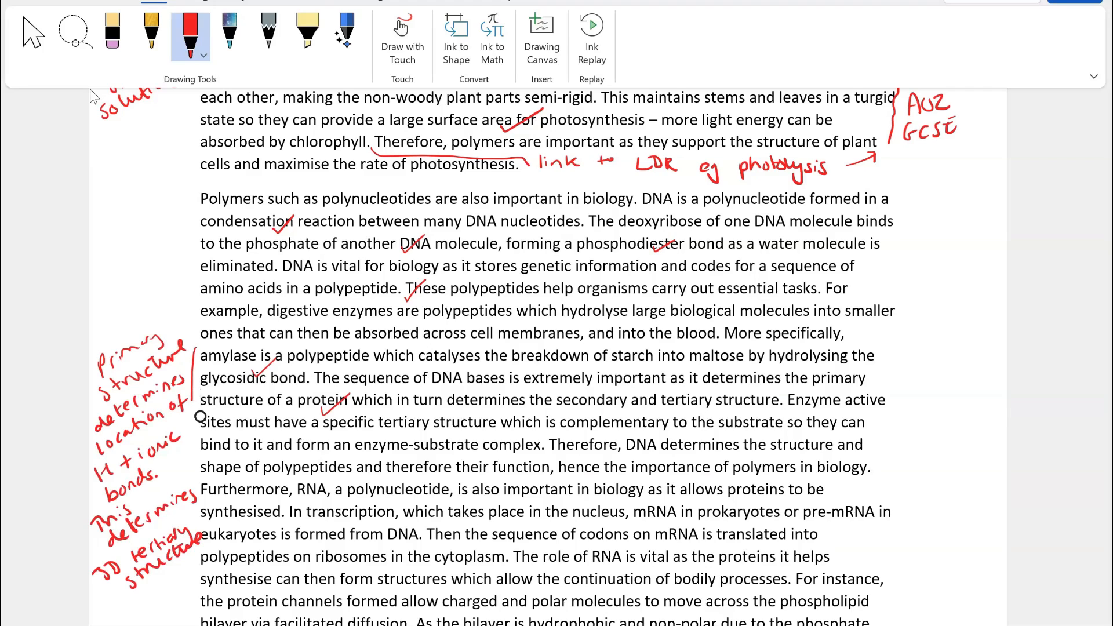
left_click_drag(194, 383, 195, 482)
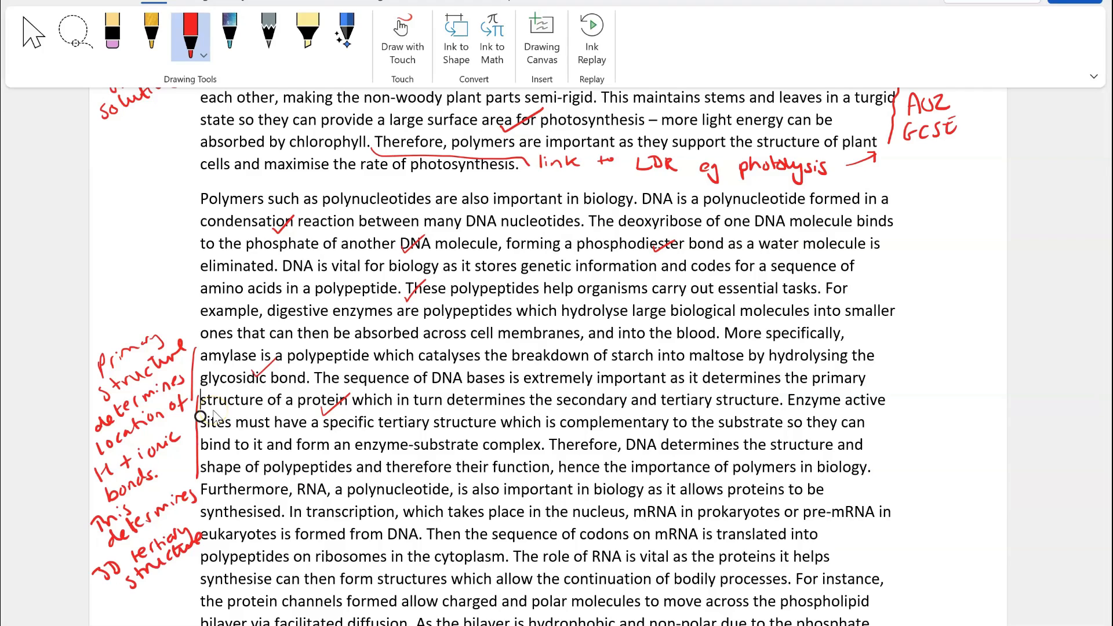
- Add 'AO1 DNA', 'super AO2 induced fit' and RNA verdicts beside the DNA/RNA paragraphs
scroll("down", 3)
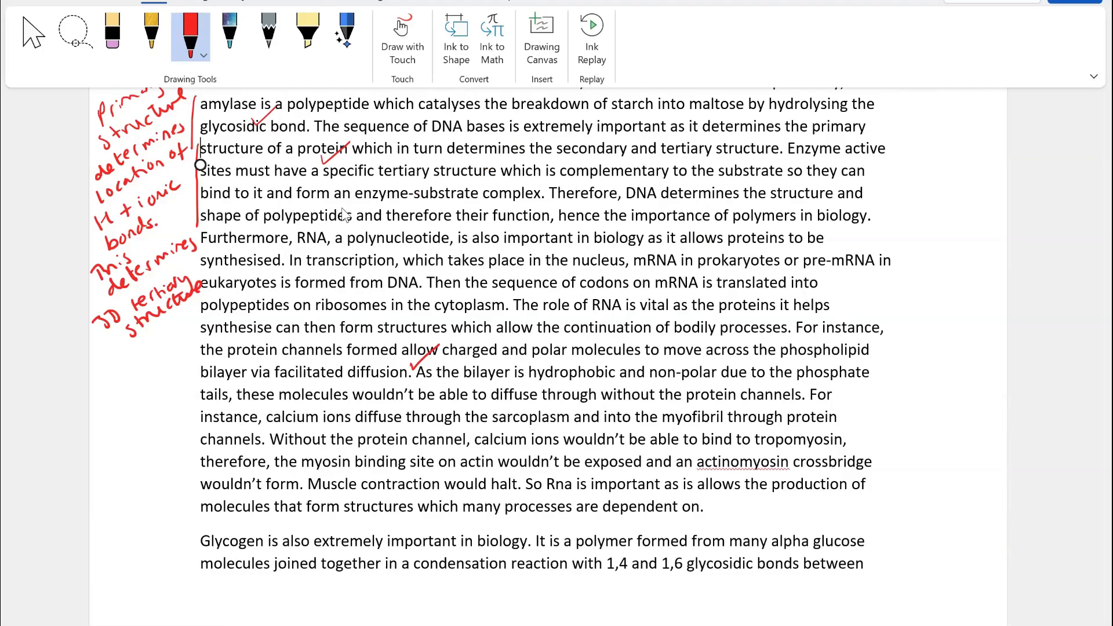
left_click_drag(645, 424, 682, 426)
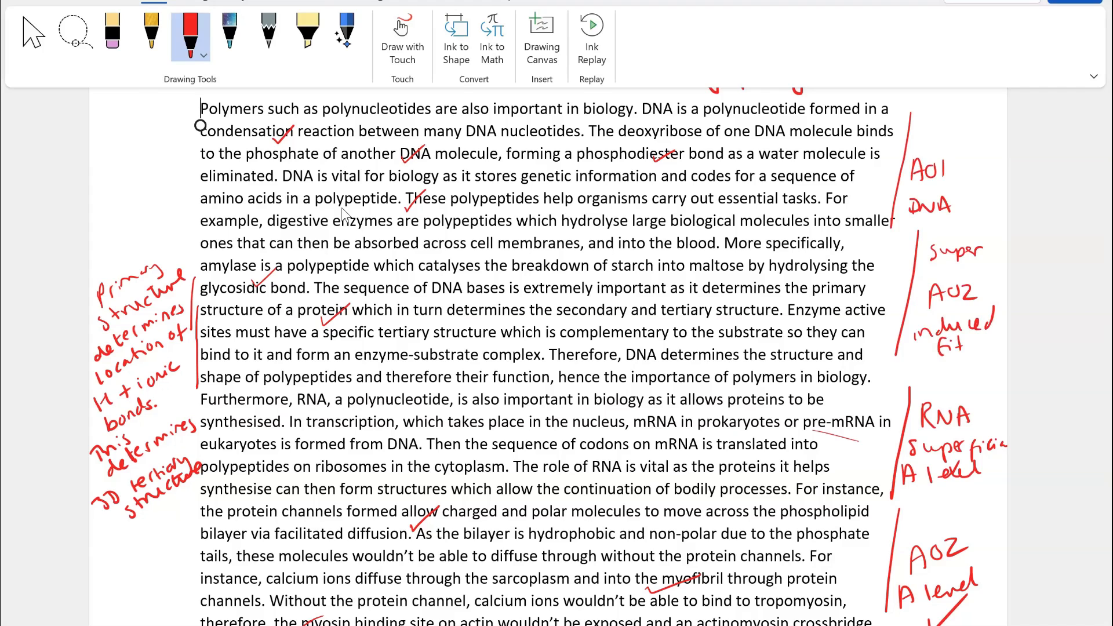
scroll("down", 3)
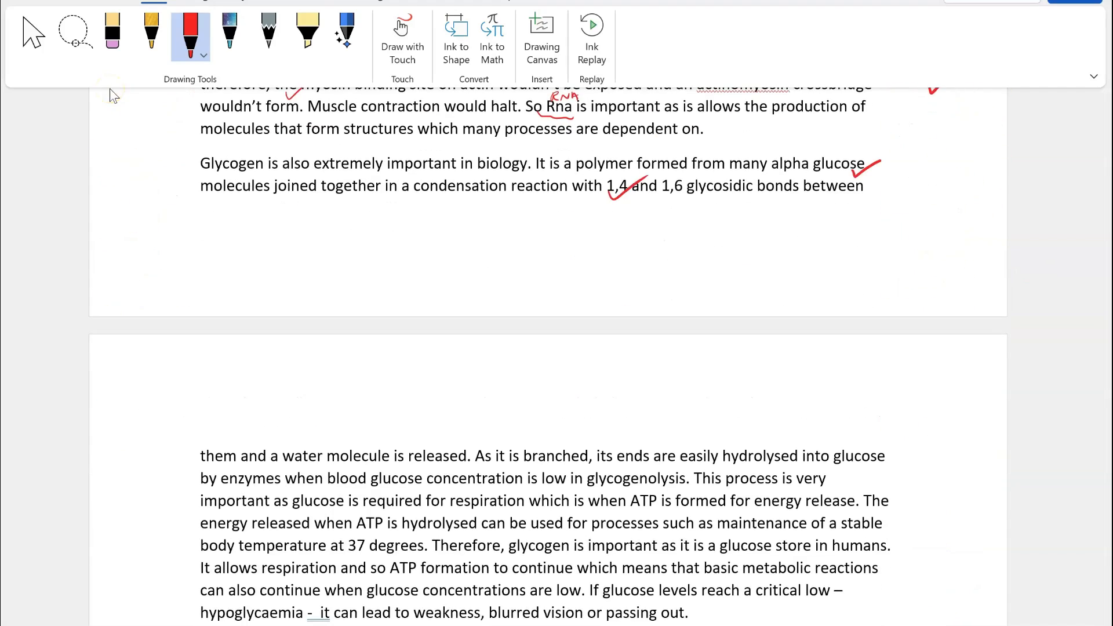
scroll("down", 3)
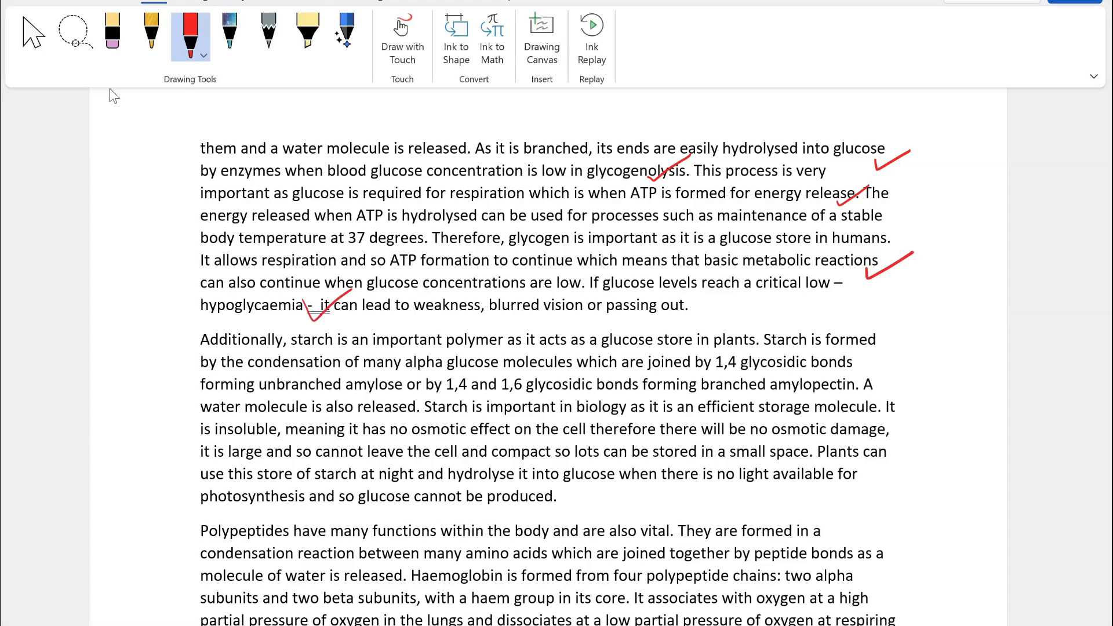
- Bracket glycogen hydrolysis as AO2 with a glycolysis/pyruvate note, tick starch with 'no effect on ψ' and 'AO2 GCSE'
left_click_drag(922, 171, 966, 213)
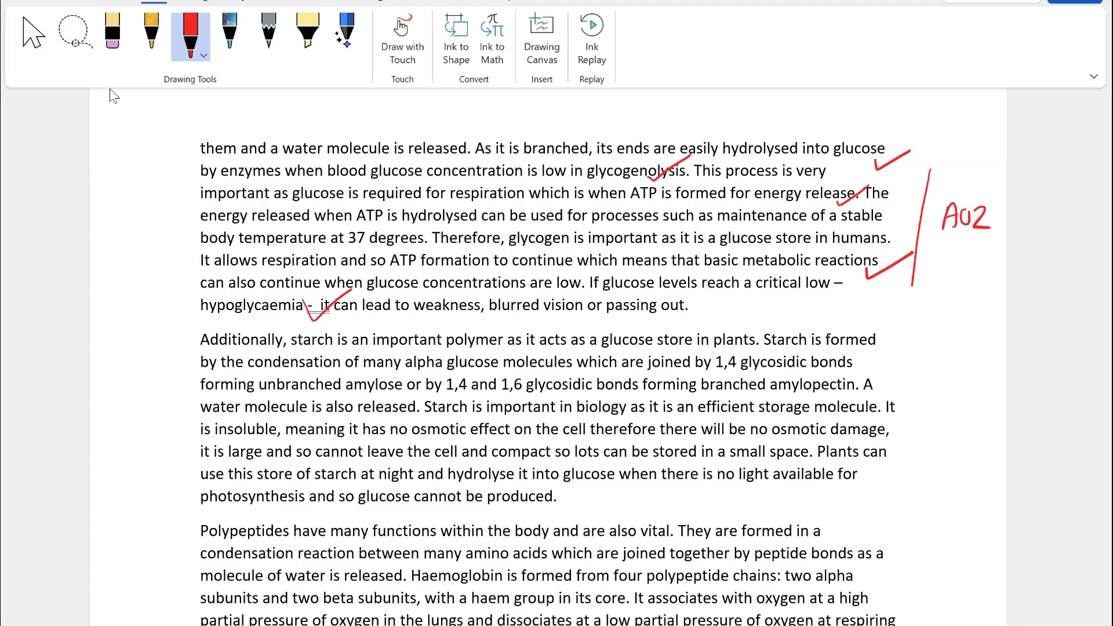
left_click_drag(100, 213, 198, 191)
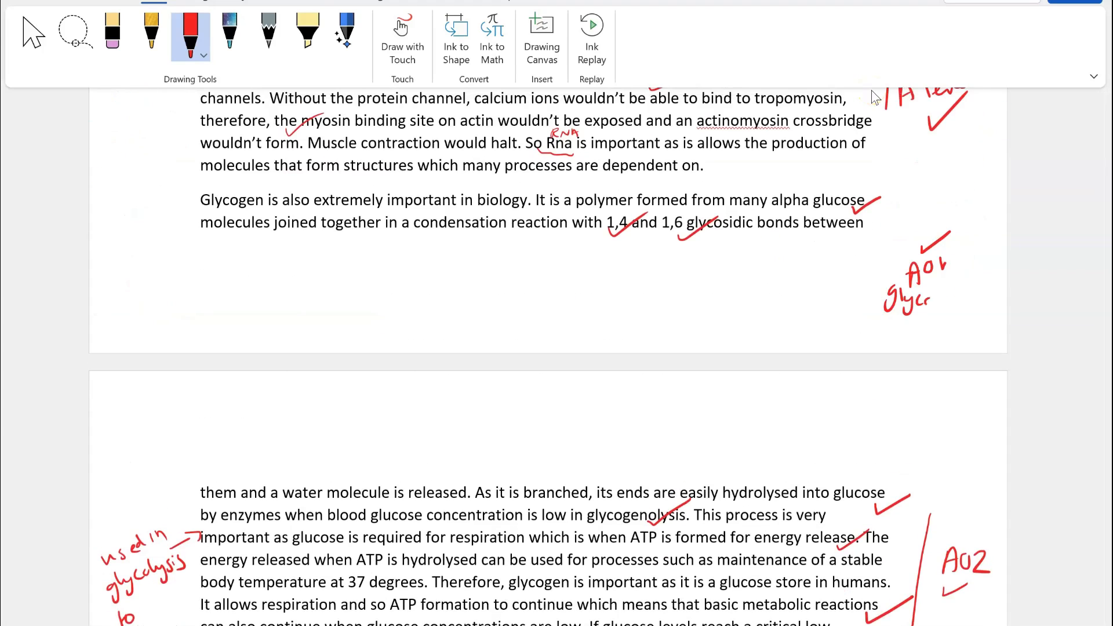
scroll("down", 3)
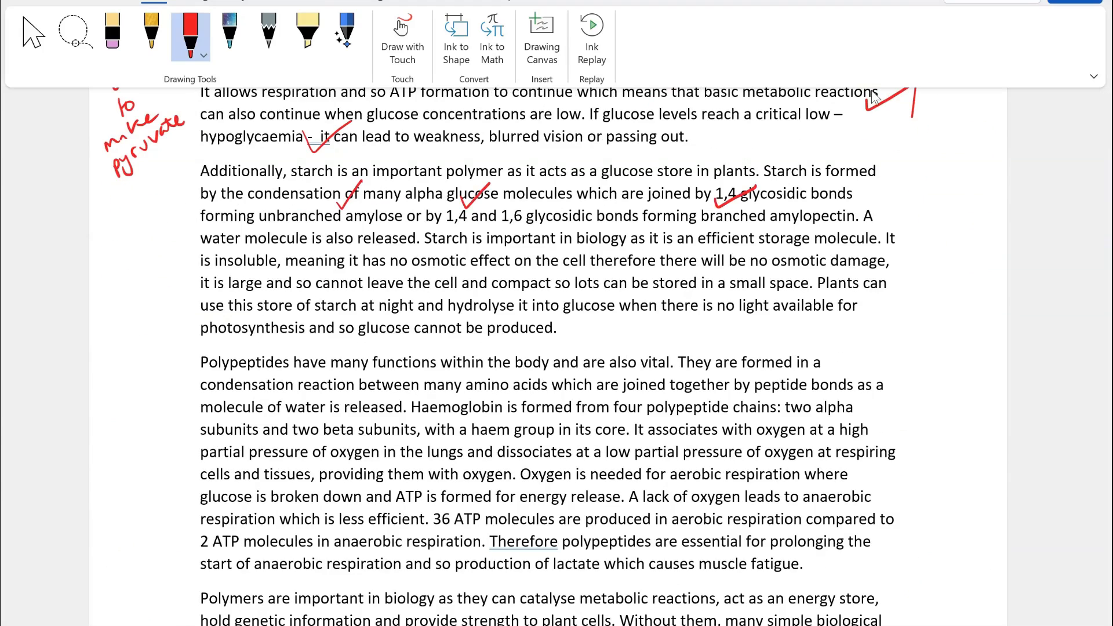
left_click_drag(819, 224, 830, 210)
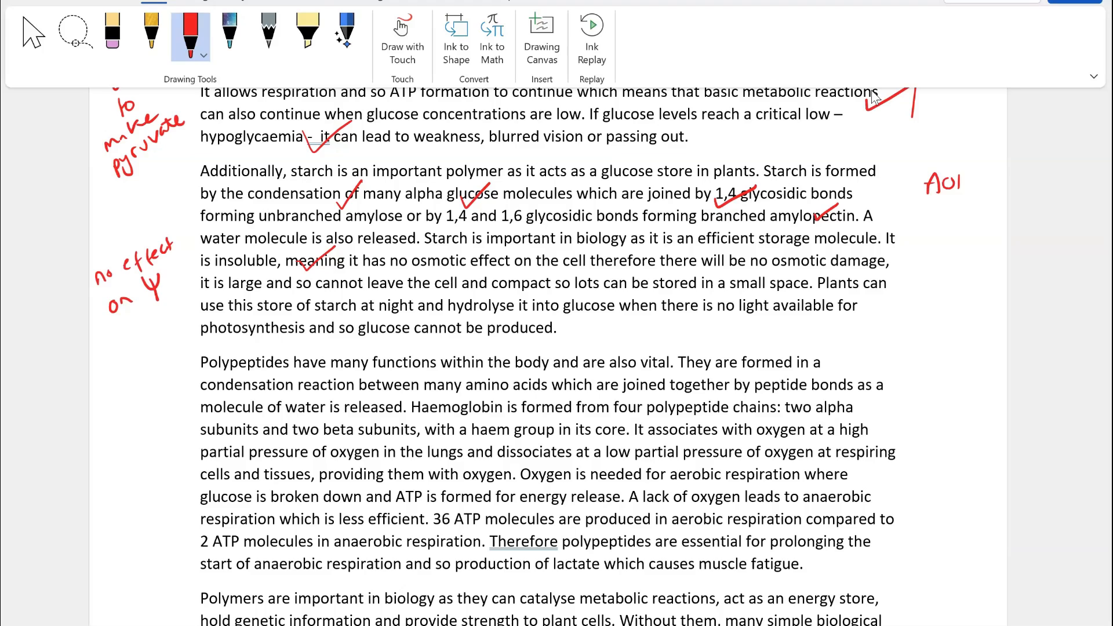
left_click_drag(930, 206, 958, 298)
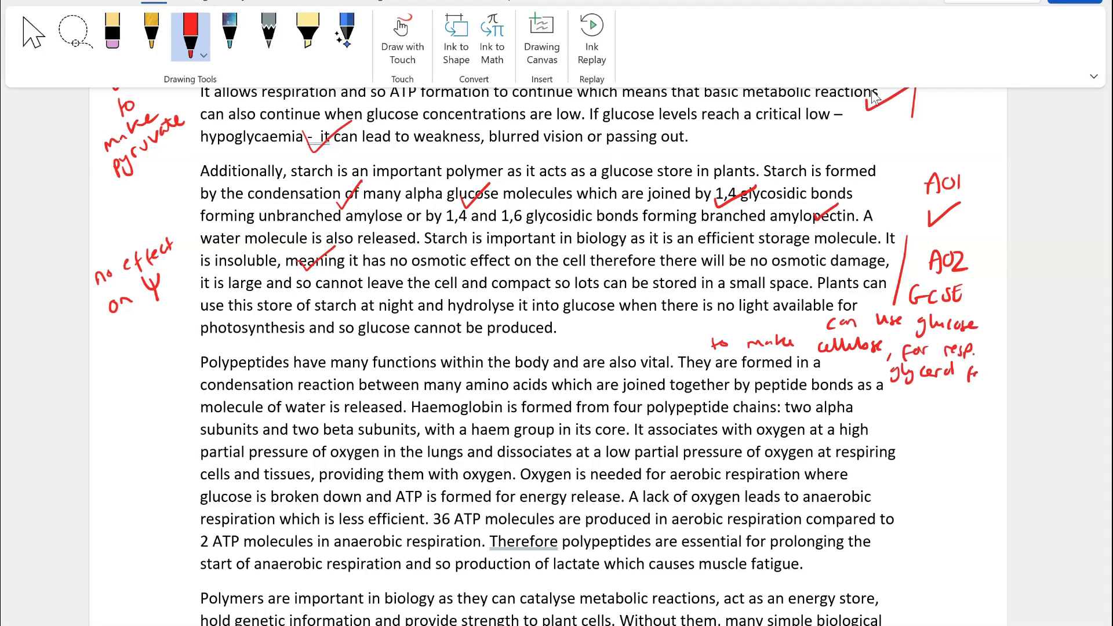
- Complete the AO1 glycogen margin comment further down the essay
scroll("down", 3)
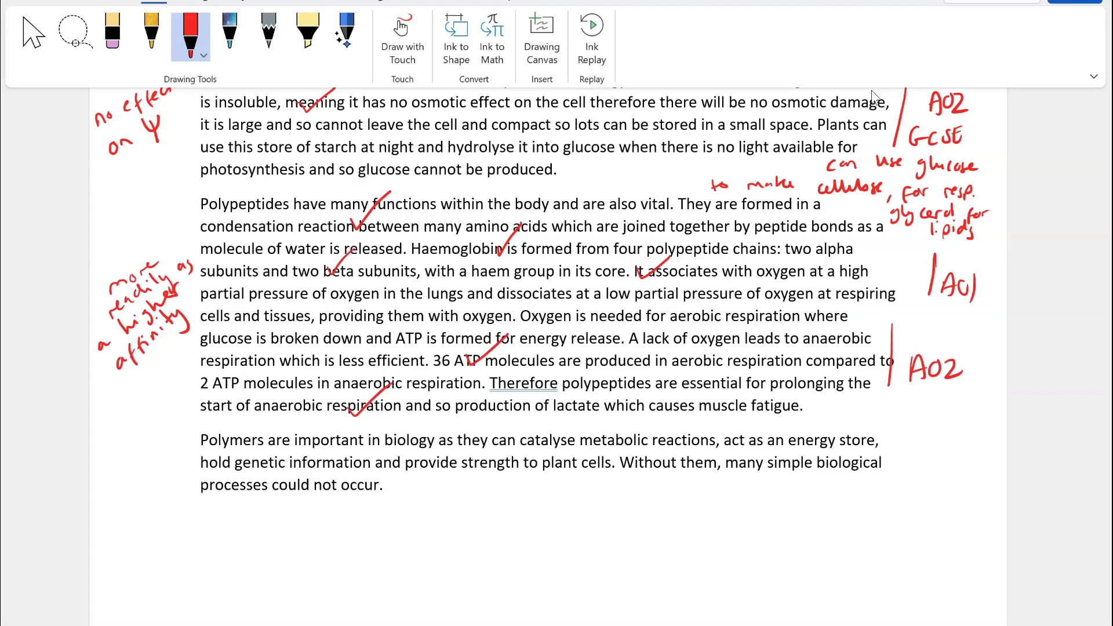
left_click_drag(107, 462, 198, 546)
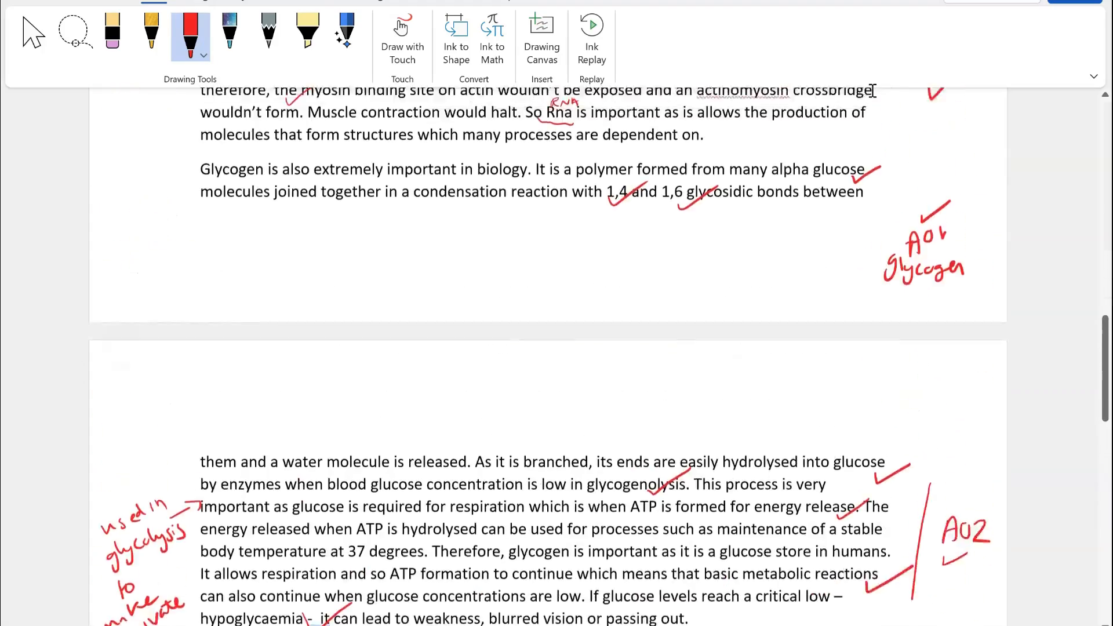
scroll("down", 3)
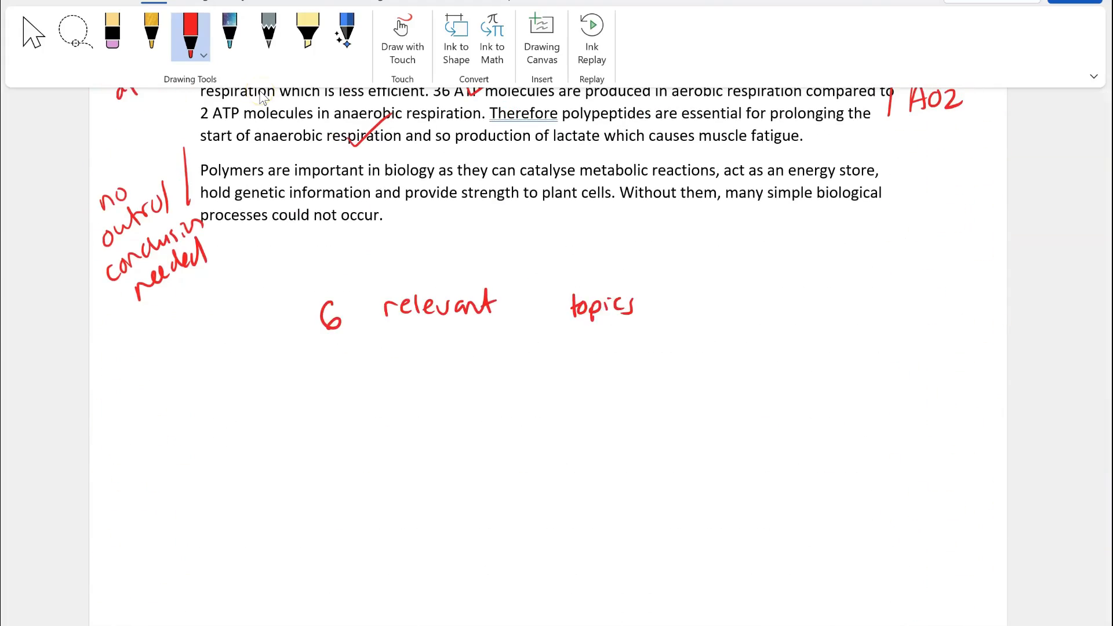
- Write the summary verdict: could have more detail, superficial AO2, 16-20 box top end, 19/20
left_click_drag(334, 375, 738, 376)
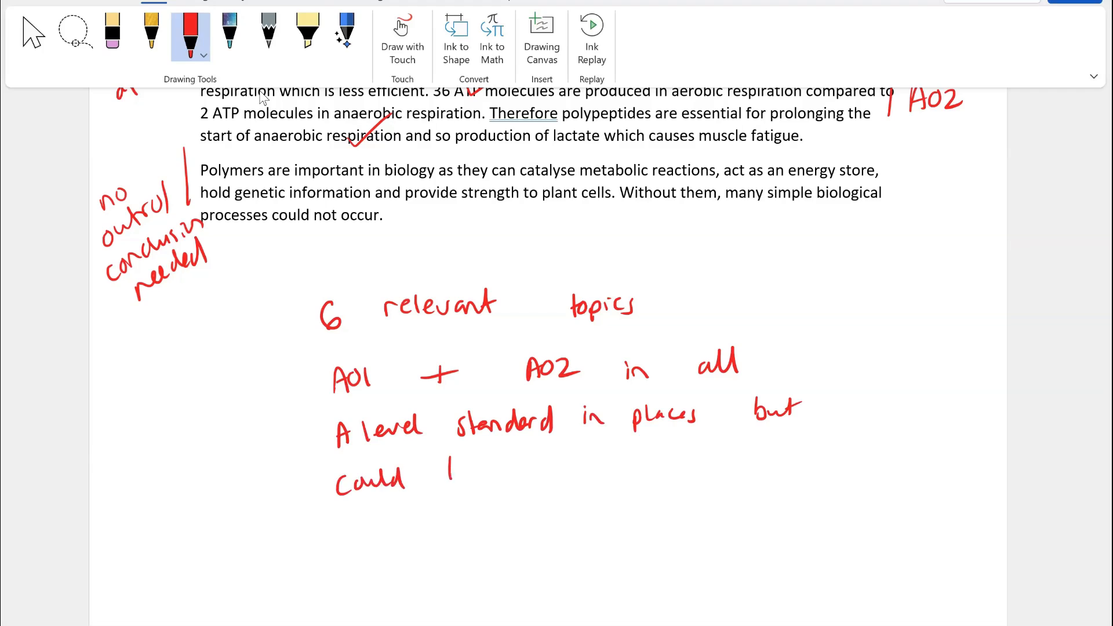
left_click_drag(447, 461, 836, 462)
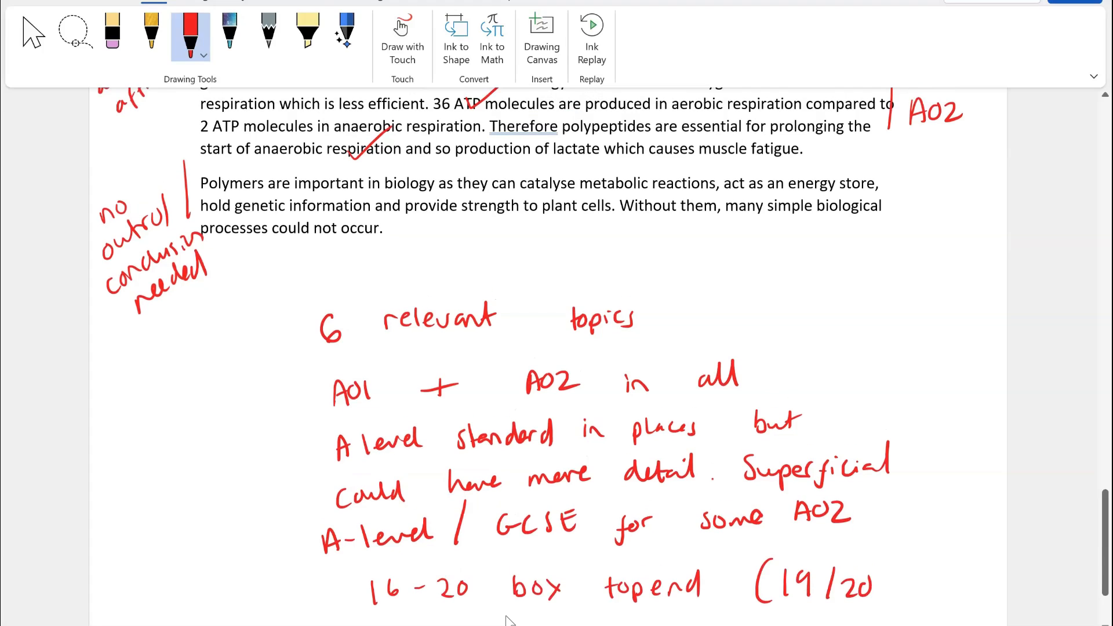
left_click_drag(879, 561, 894, 602)
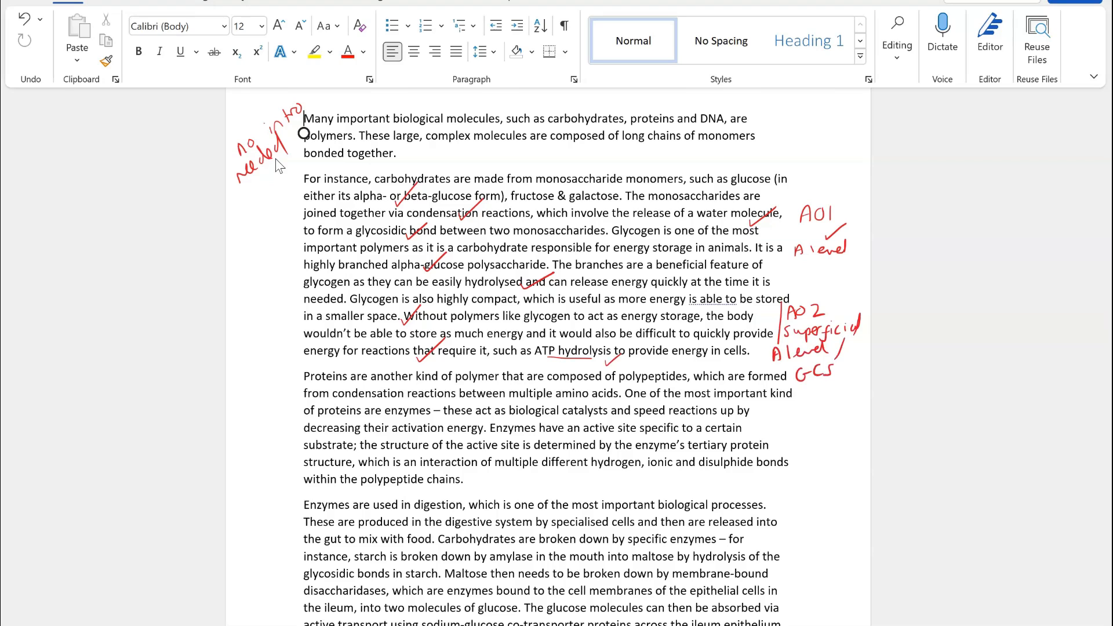
- Scroll down to the second essay's opening paragraphs
scroll("down", 3)
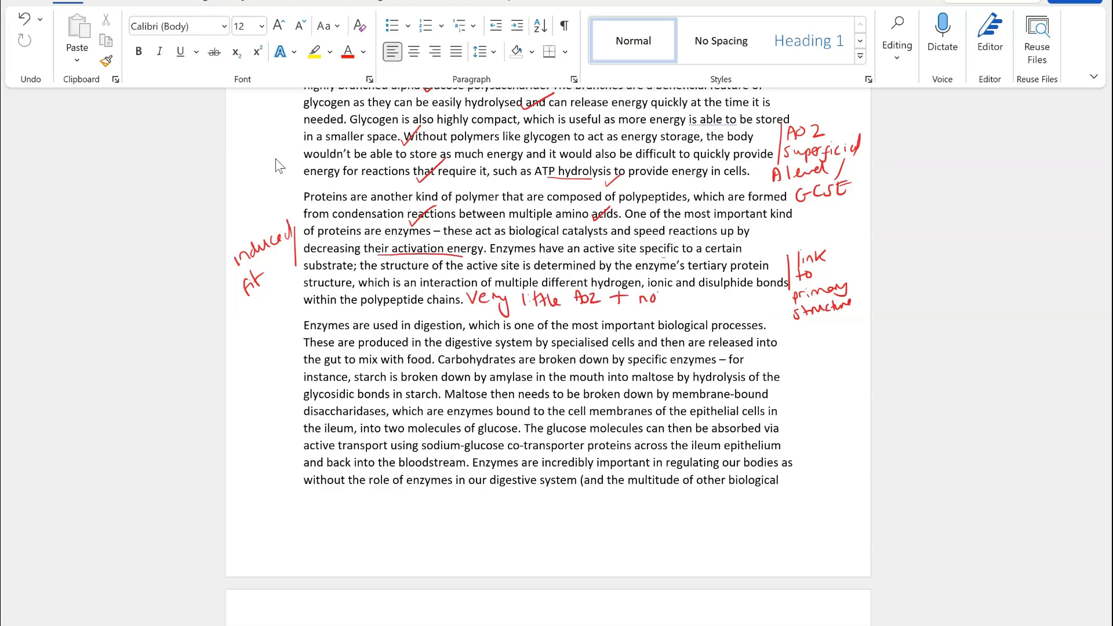
- Add 'not high' to complete the 'very little AO2 + not high enough standard' comment
type("not high enough")
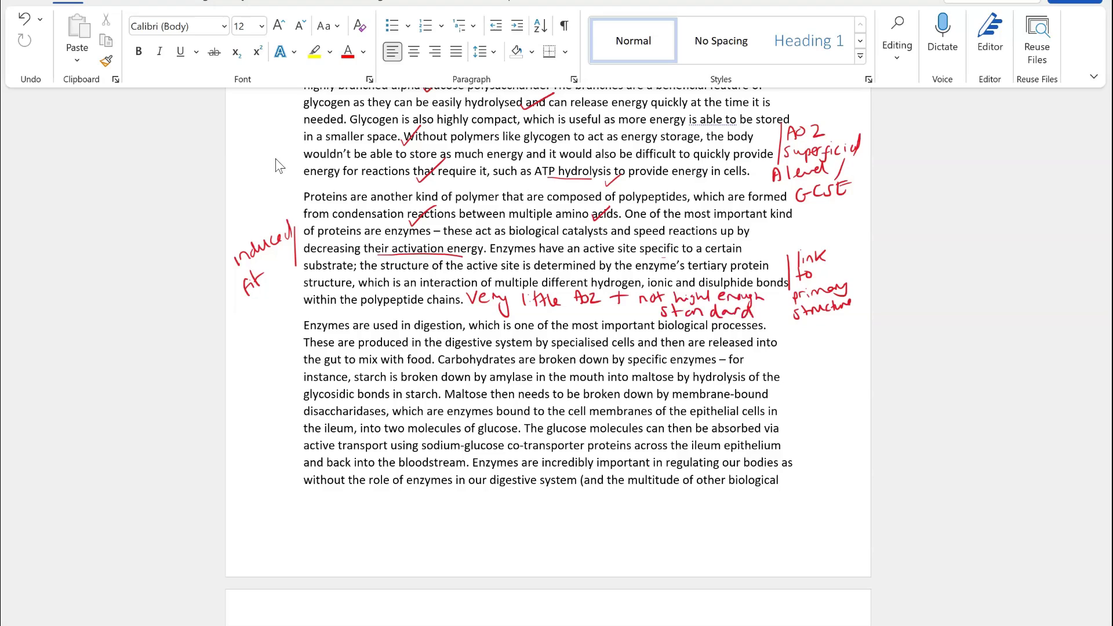
scroll("down", 3)
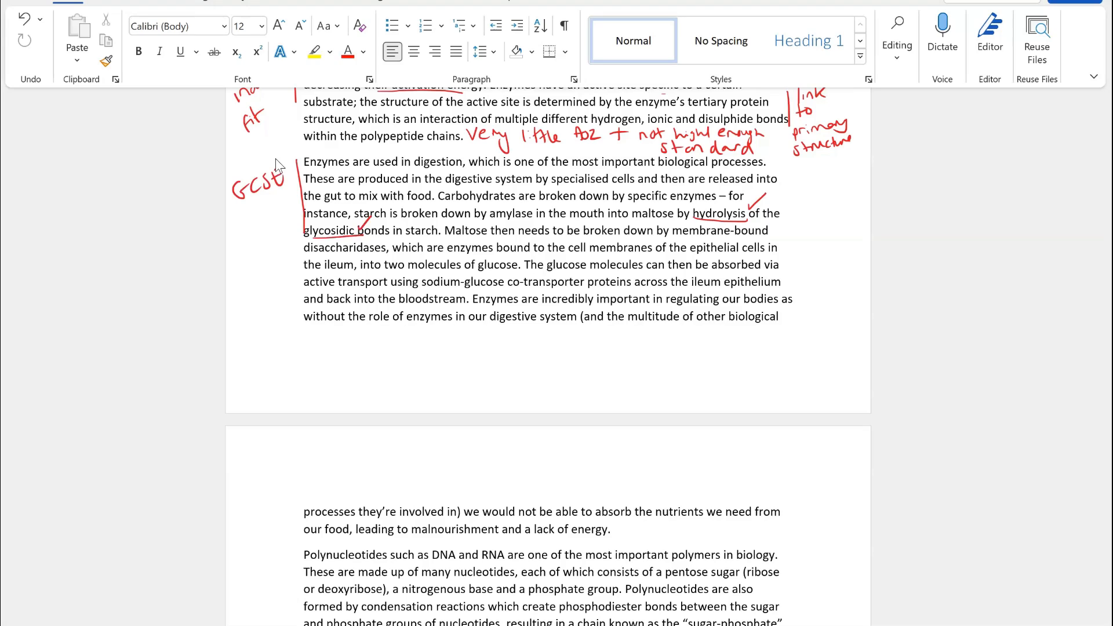
- Tick a correct point in the enzymes-in-digestion paragraph and move down to the next paragraph
left_click_drag(384, 254, 384, 263)
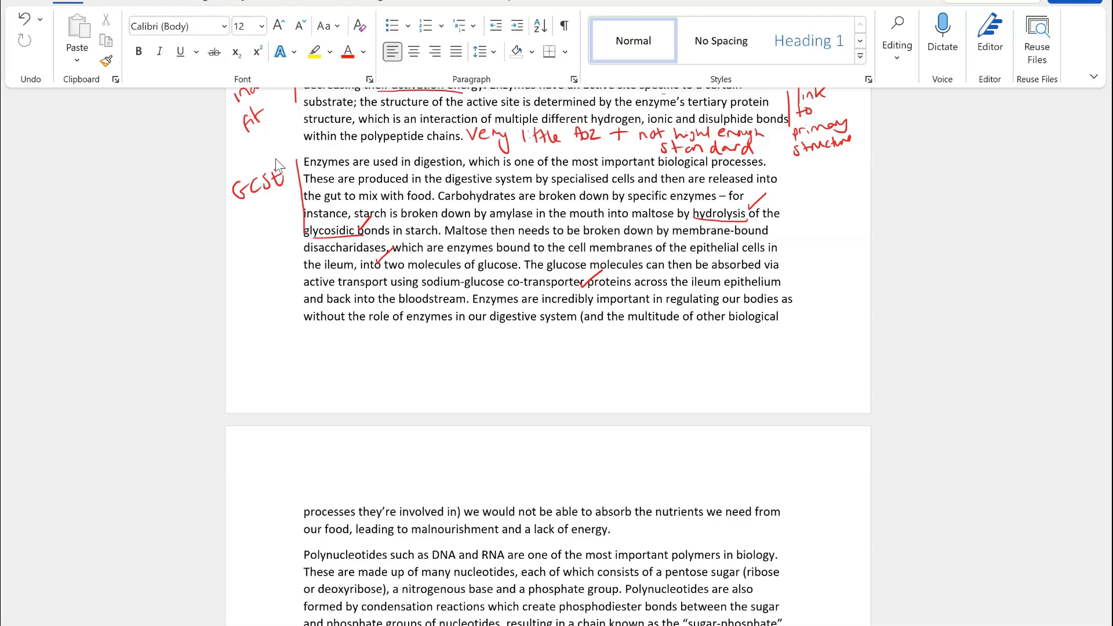
scroll("down", 3)
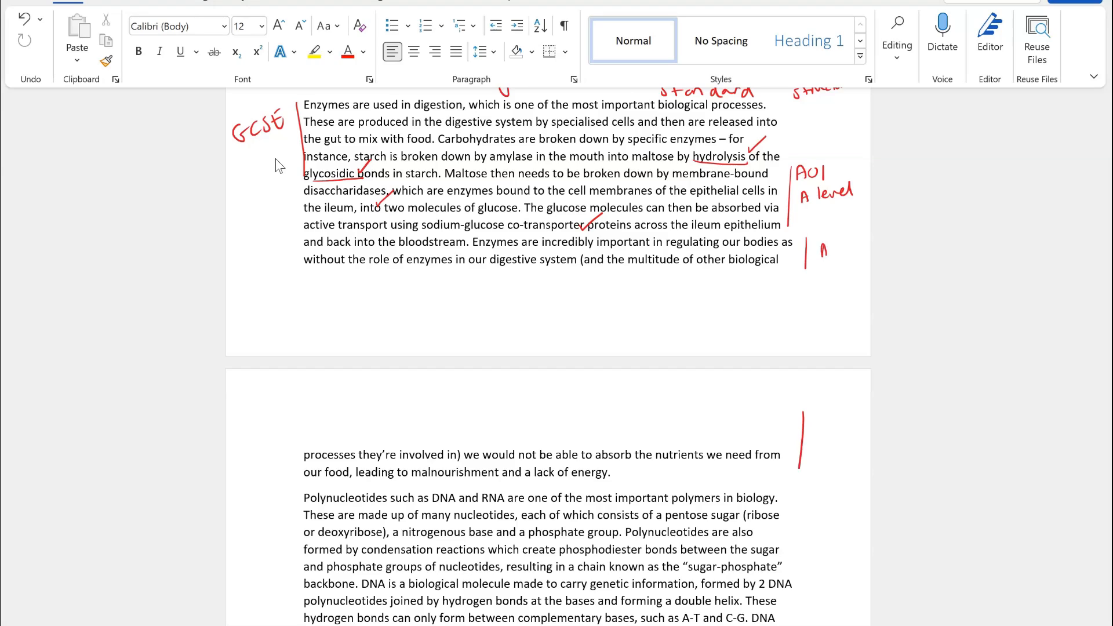
scroll("down", 3)
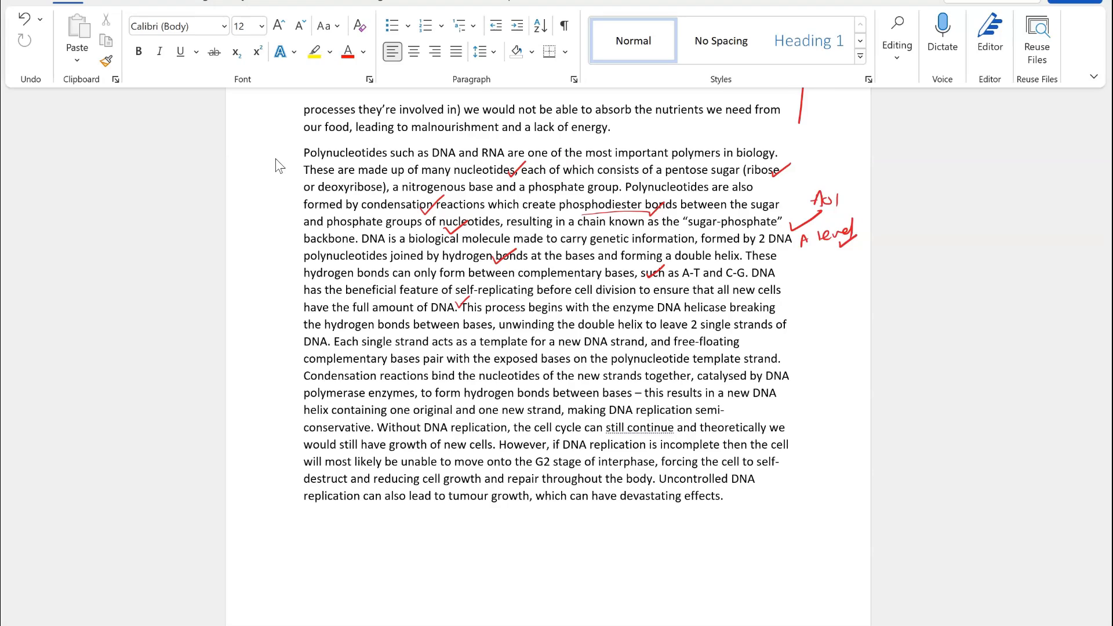
- Mark the DNA replication point in the polynucleotides paragraph
scroll("down", 3)
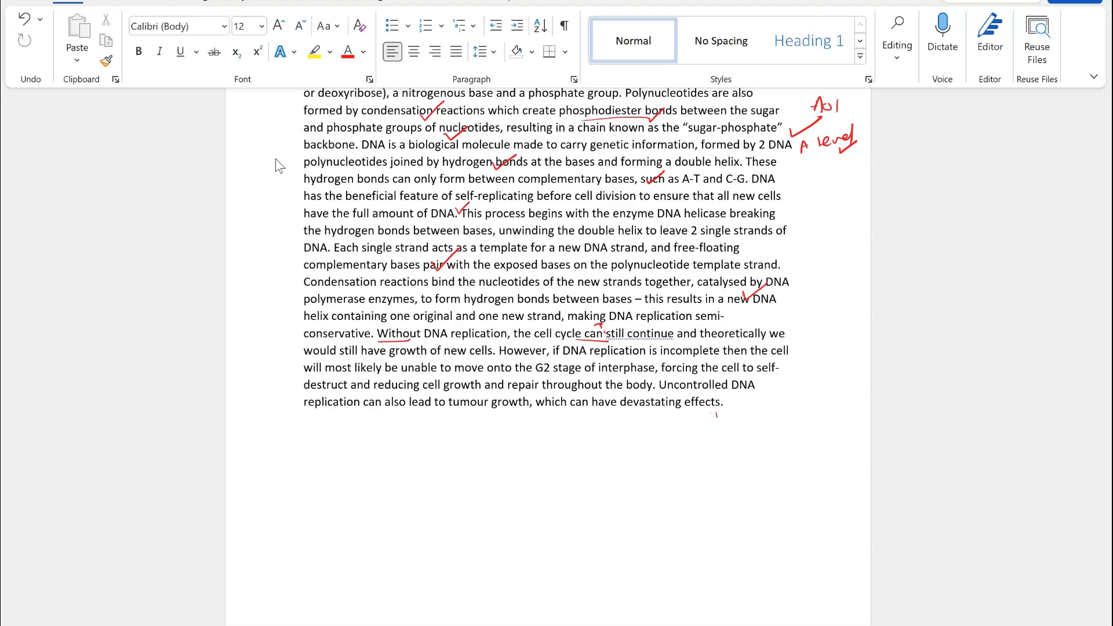
left_click_drag(784, 284, 785, 411)
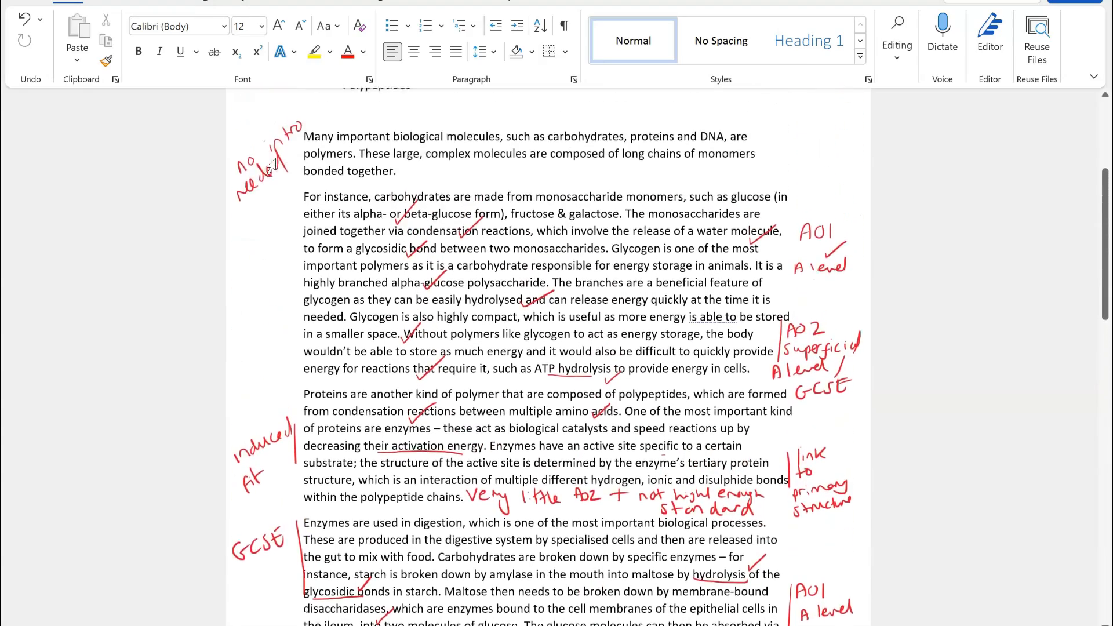
scroll("down", 3)
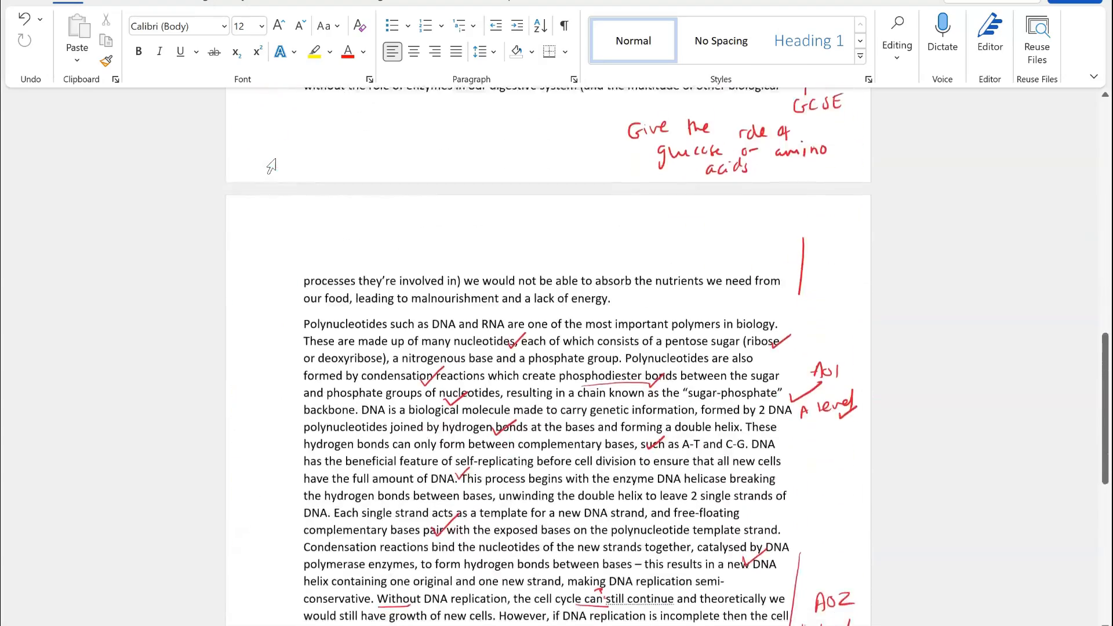
scroll("down", 3)
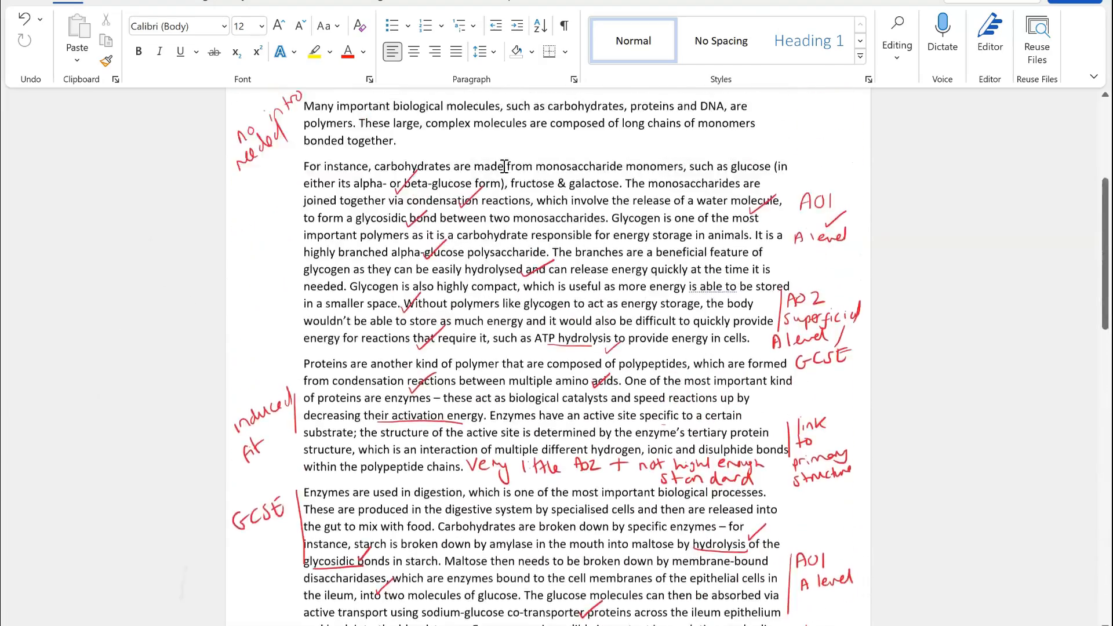
scroll("down", 3)
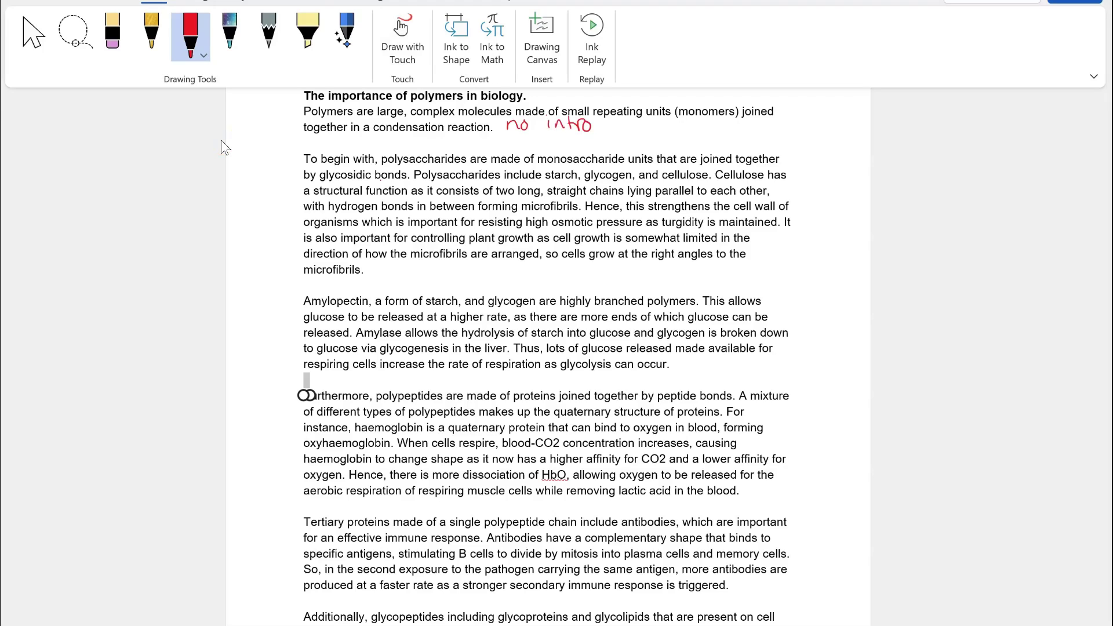
- Tick glycosidic bonds, two long chains and microfibrils points, underlining 'two long chains'
left_click_drag(380, 181, 390, 163)
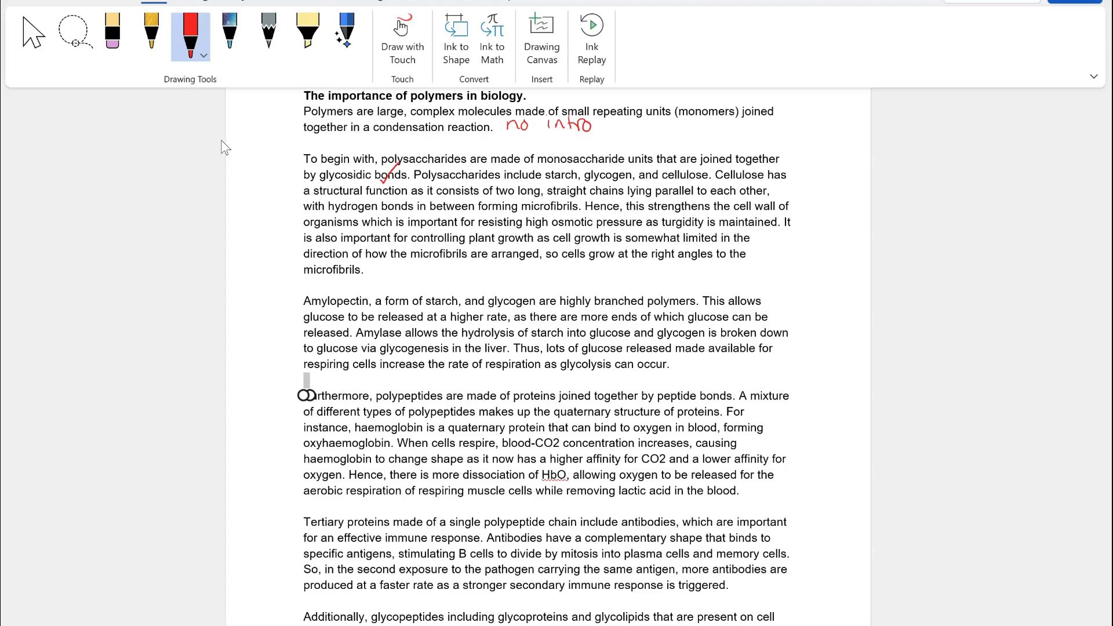
left_click_drag(484, 201, 519, 201)
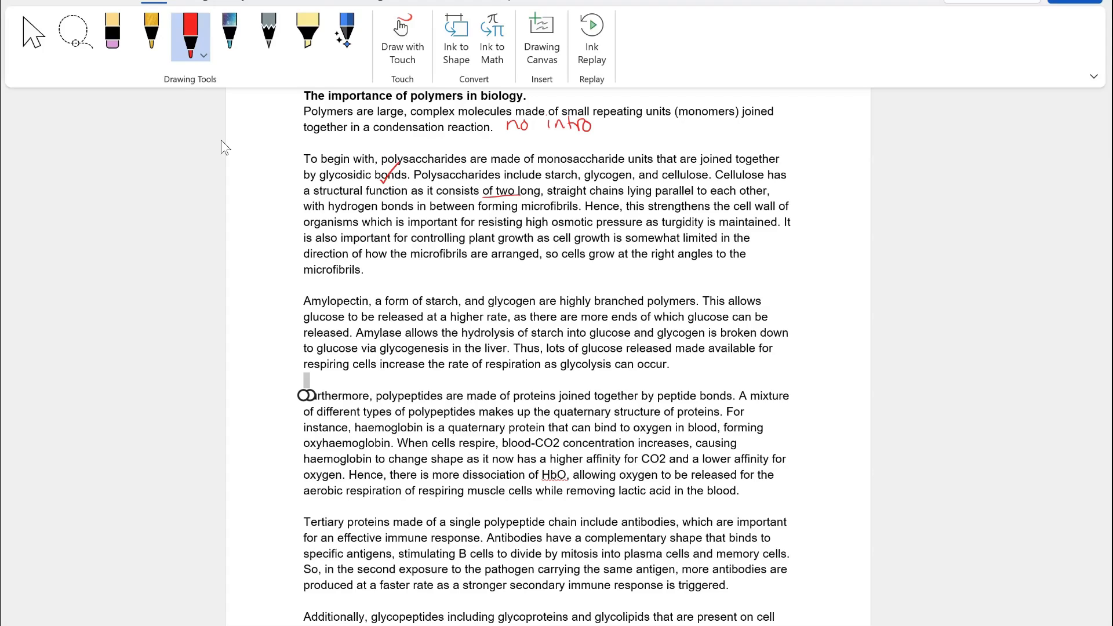
left_click_drag(507, 186, 518, 194)
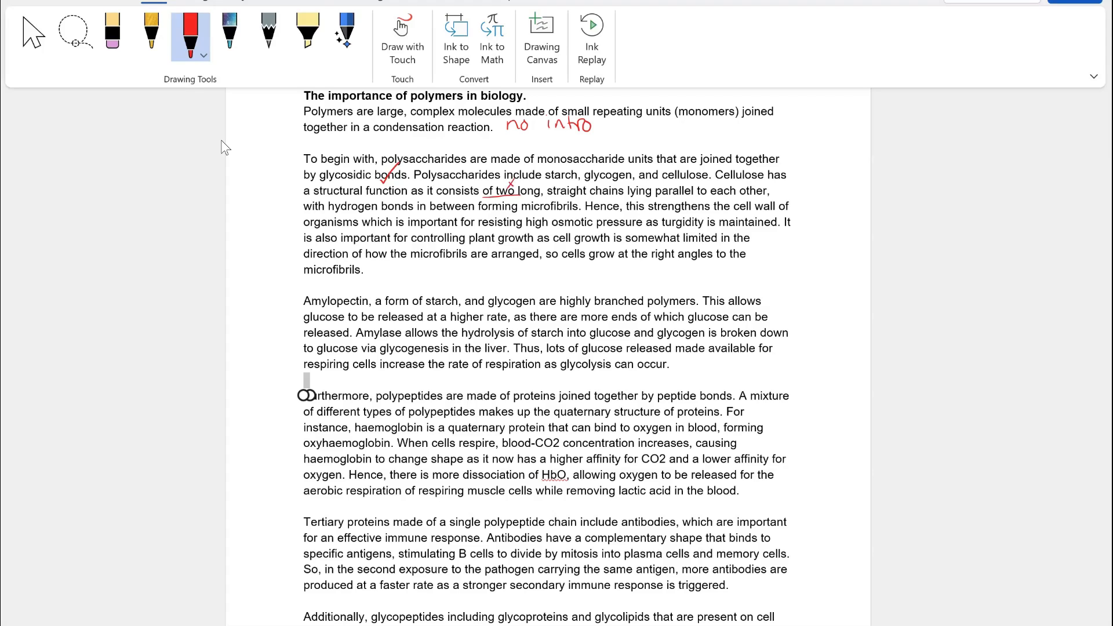
left_click_drag(554, 213, 564, 202)
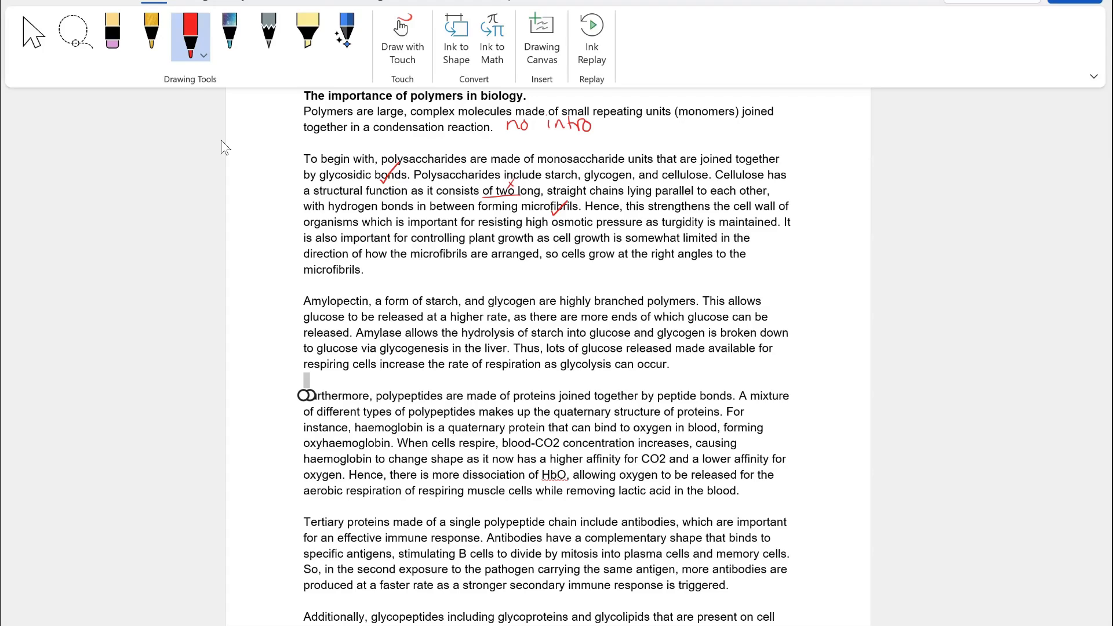
- Write 'AO2 brief + GCSE' beside the cellulose explanation and 'AO1 could give more' above it
left_click_drag(786, 220, 826, 245)
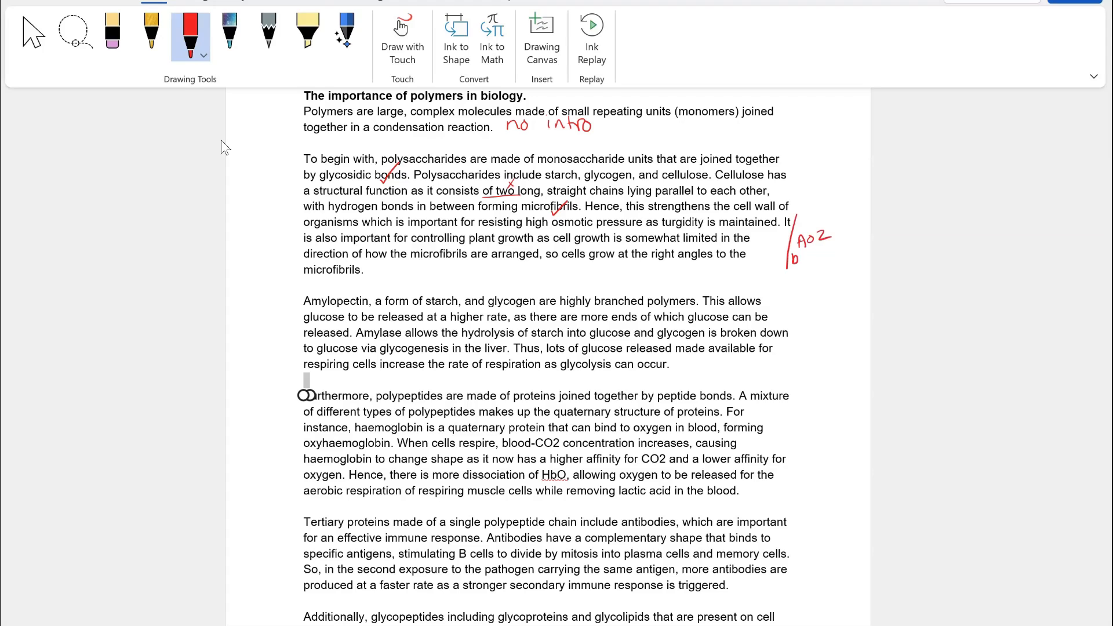
left_click_drag(789, 251, 842, 281)
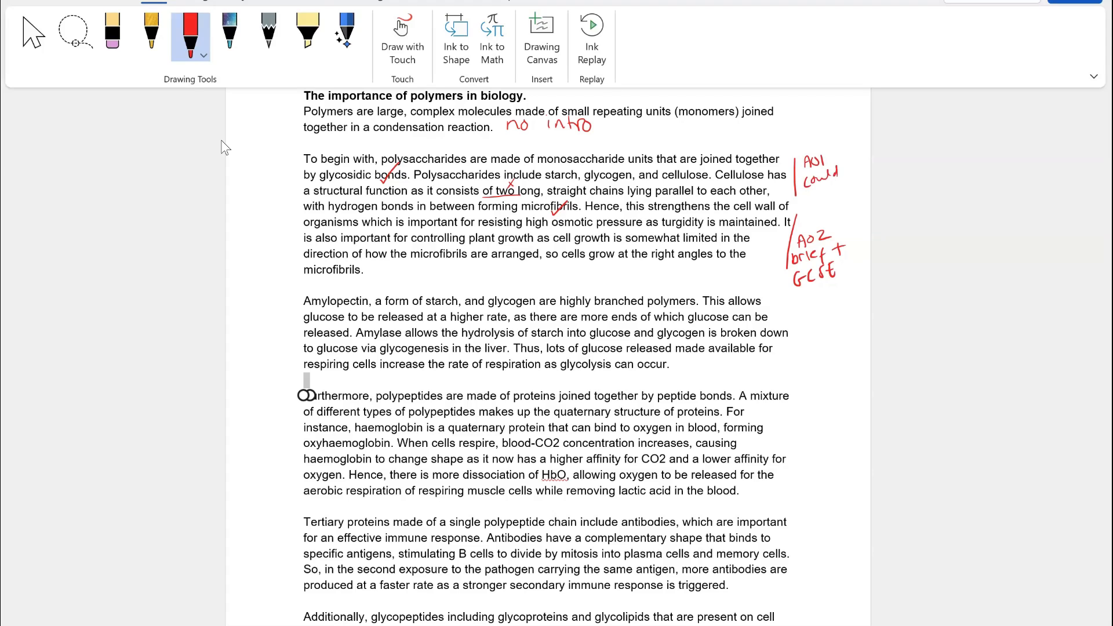
left_click_drag(816, 188, 852, 194)
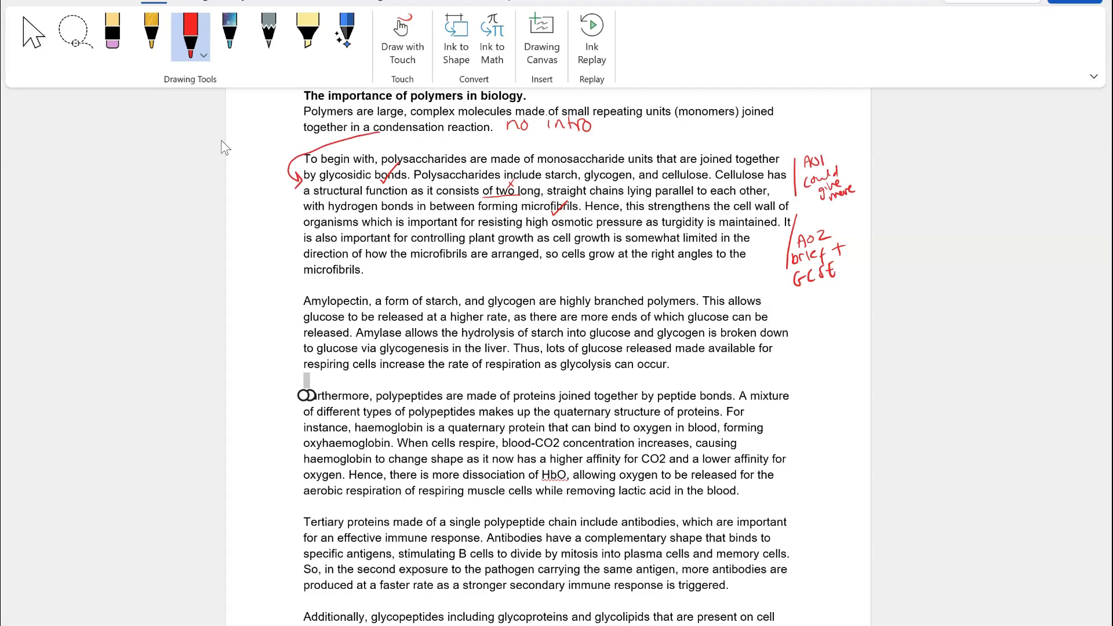
scroll("down", 3)
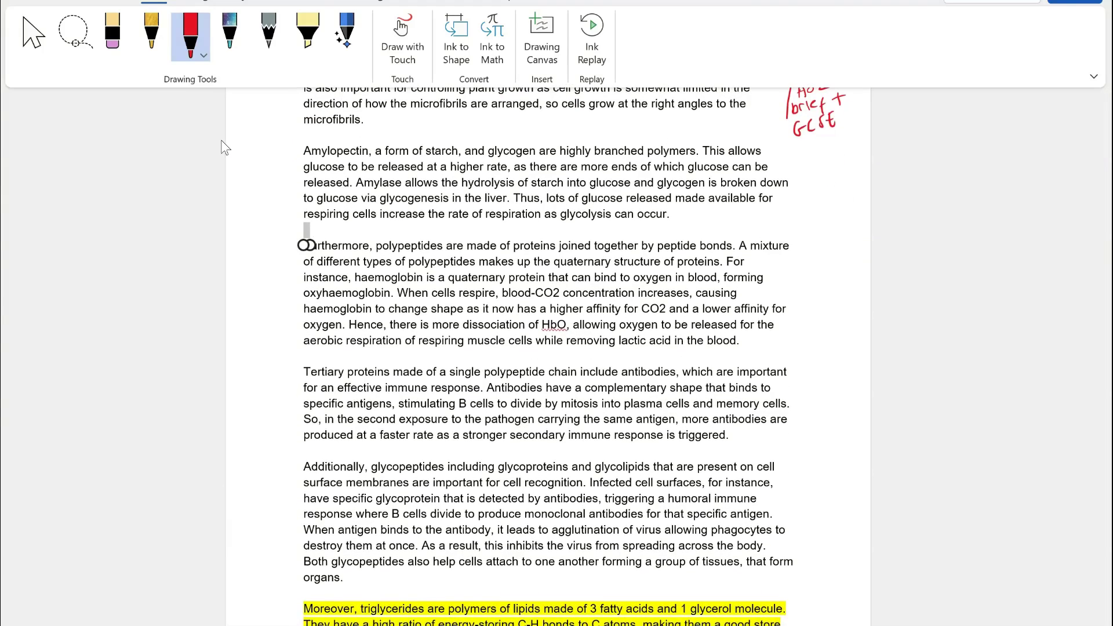
- Tick 'branched polymers', add a 'link to 1,6 glycosidic bonds' note and mark glycogenesis as incorrect
left_click_drag(649, 146, 667, 131)
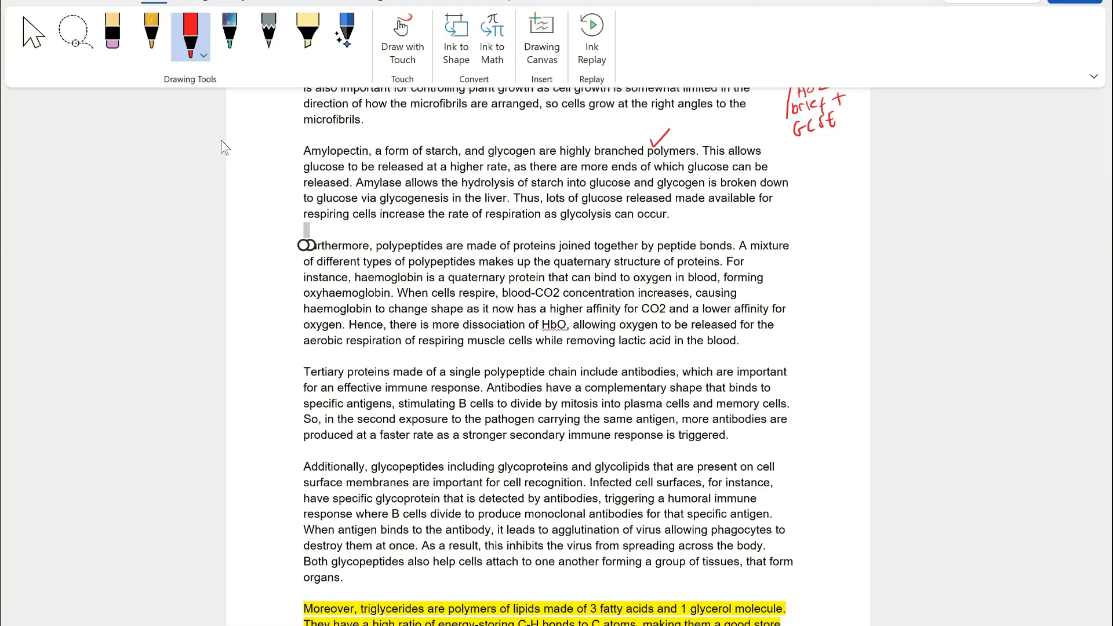
left_click_drag(780, 153, 816, 202)
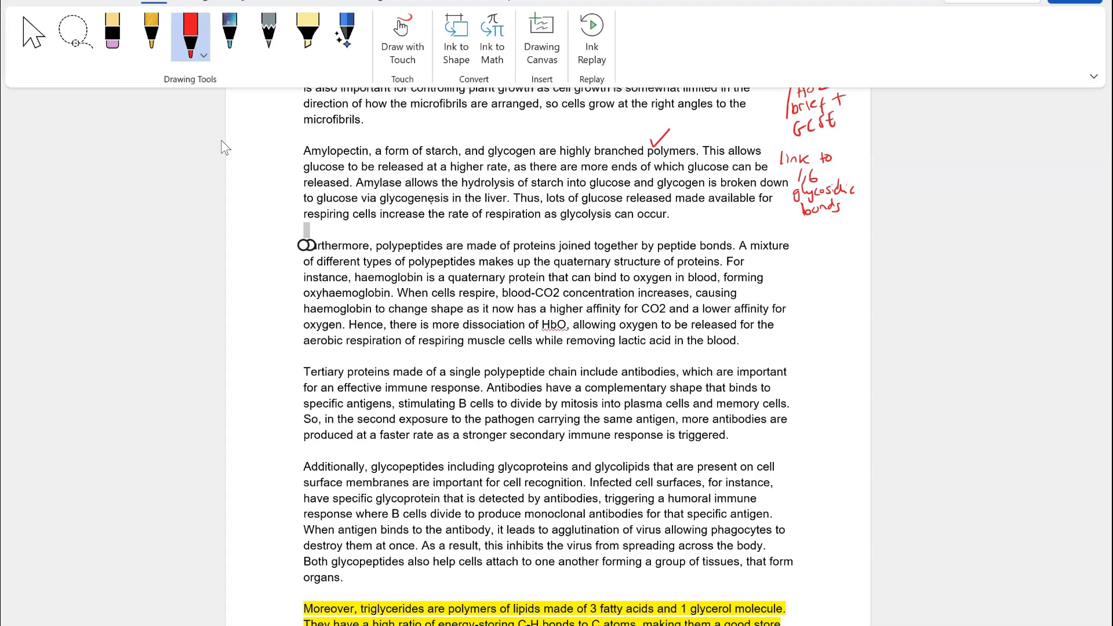
left_click_drag(378, 206, 450, 206)
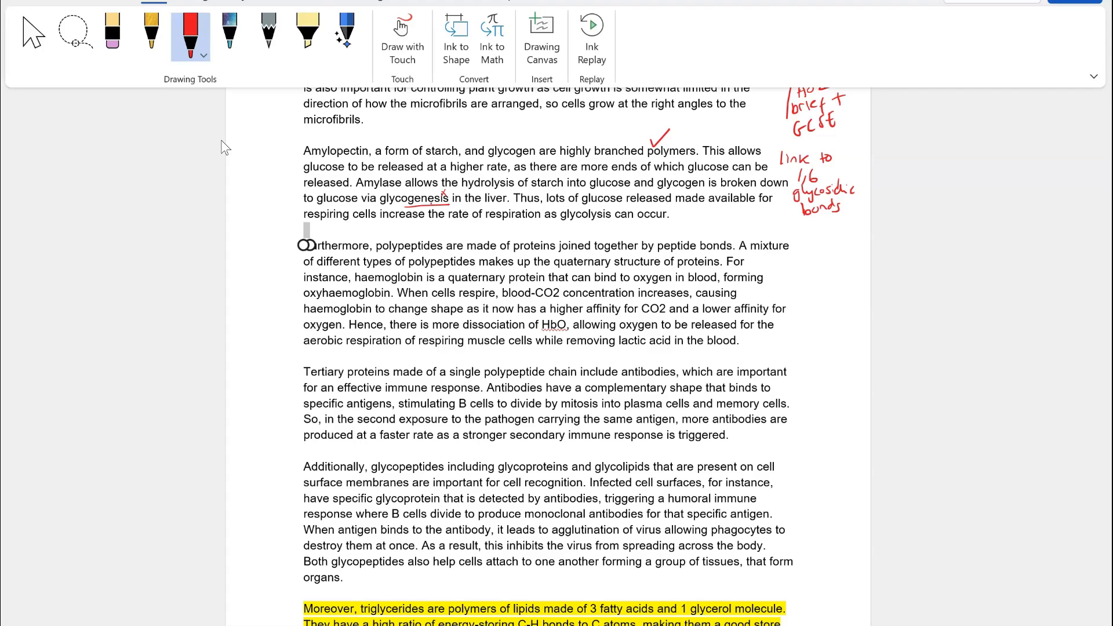
- Write 'lacking detail' and 'AO2?' in the left margin and underline the amylase hydrolysis sentence
left_click_drag(240, 177, 244, 169)
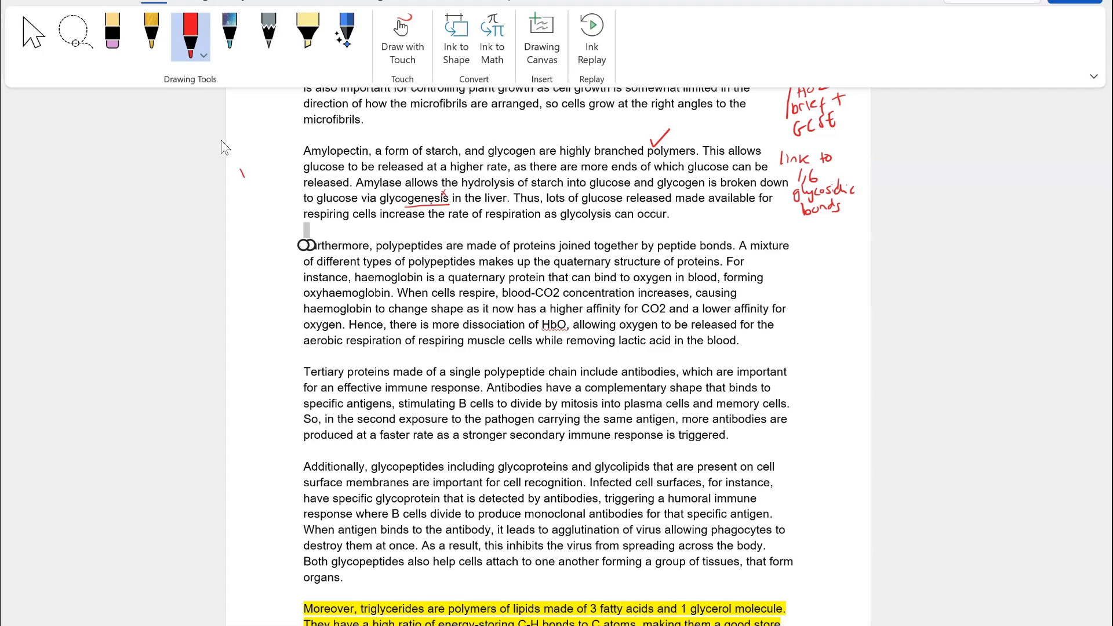
left_click_drag(245, 174, 291, 198)
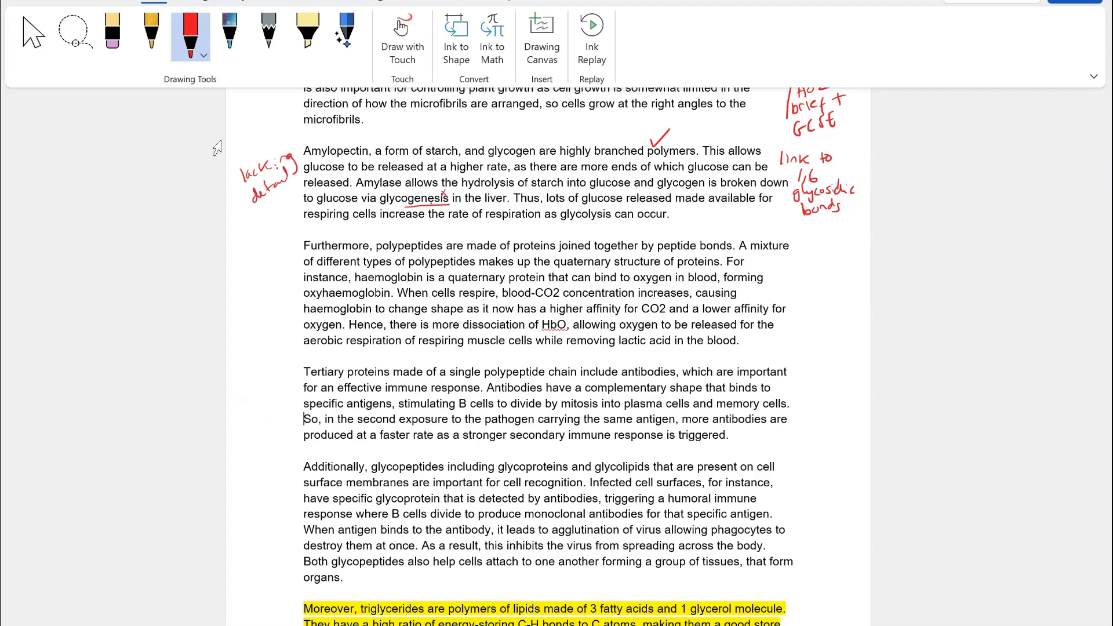
mouse_move(304, 432)
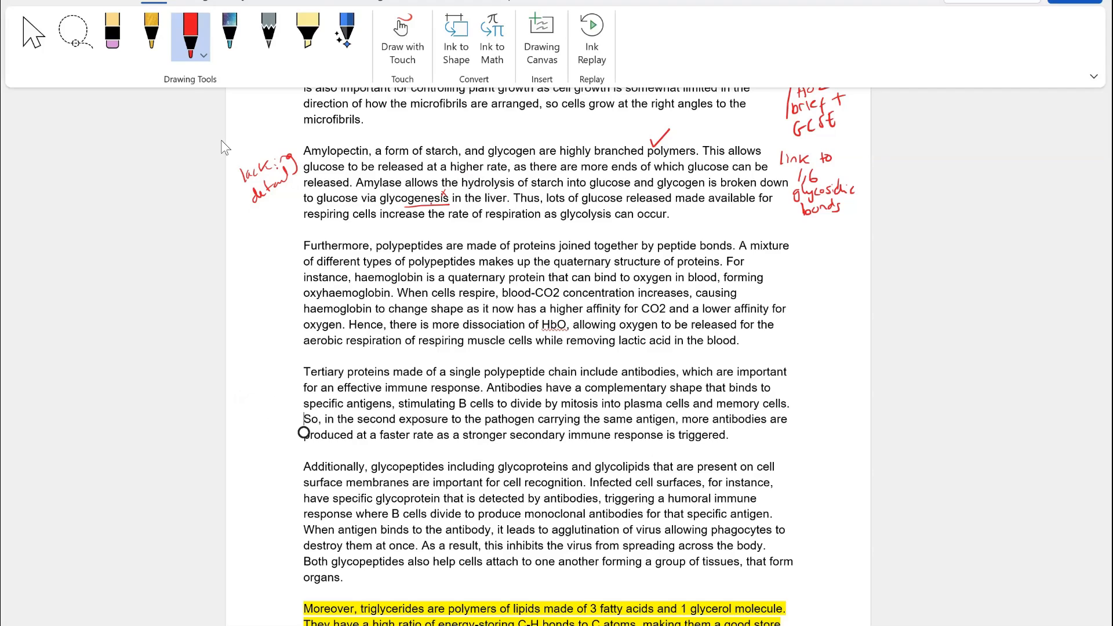
left_click_drag(244, 213, 277, 221)
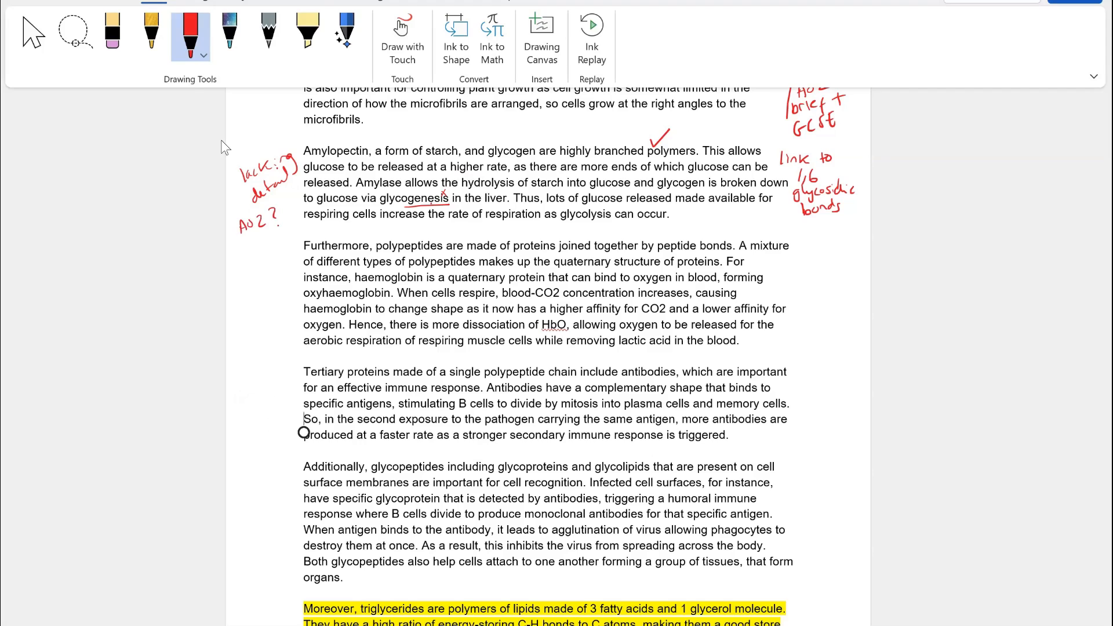
left_click_drag(304, 193, 444, 192)
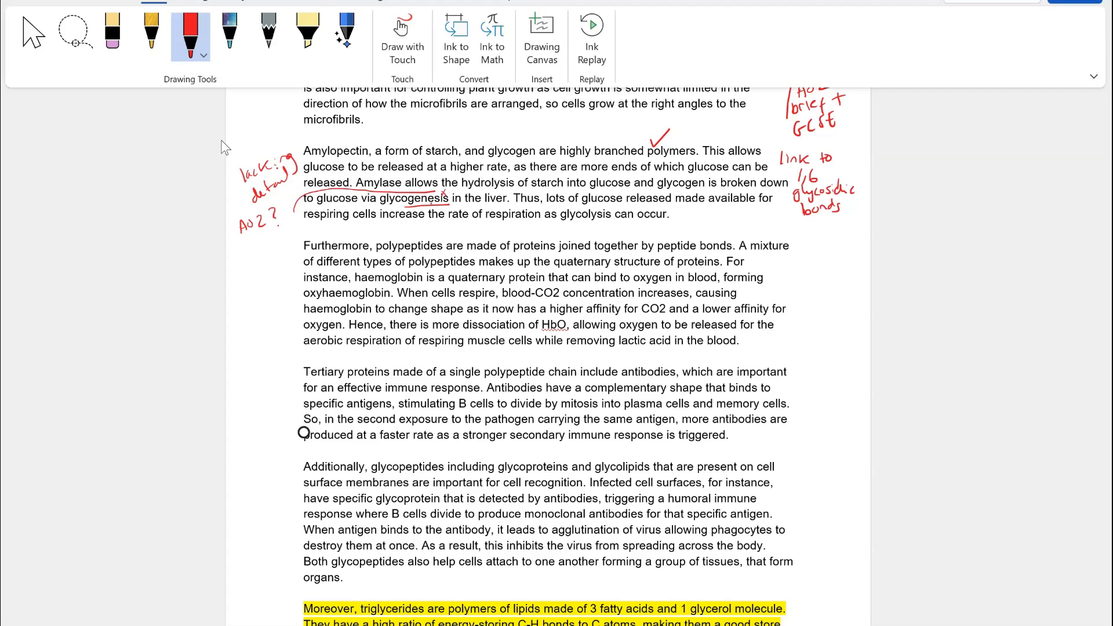
- Tick peptide-bond and haemoglobin points, correct 'proteins' to 'amino acids', add 'AO1 some A level, NO AO2'
left_click_drag(706, 238, 720, 230)
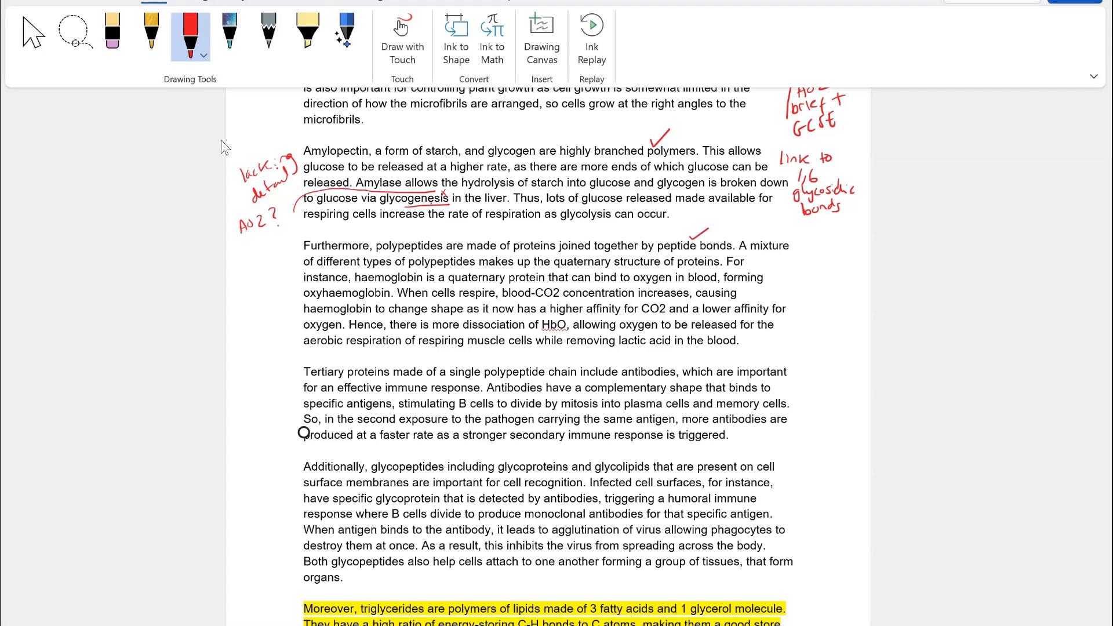
left_click_drag(517, 239, 554, 236)
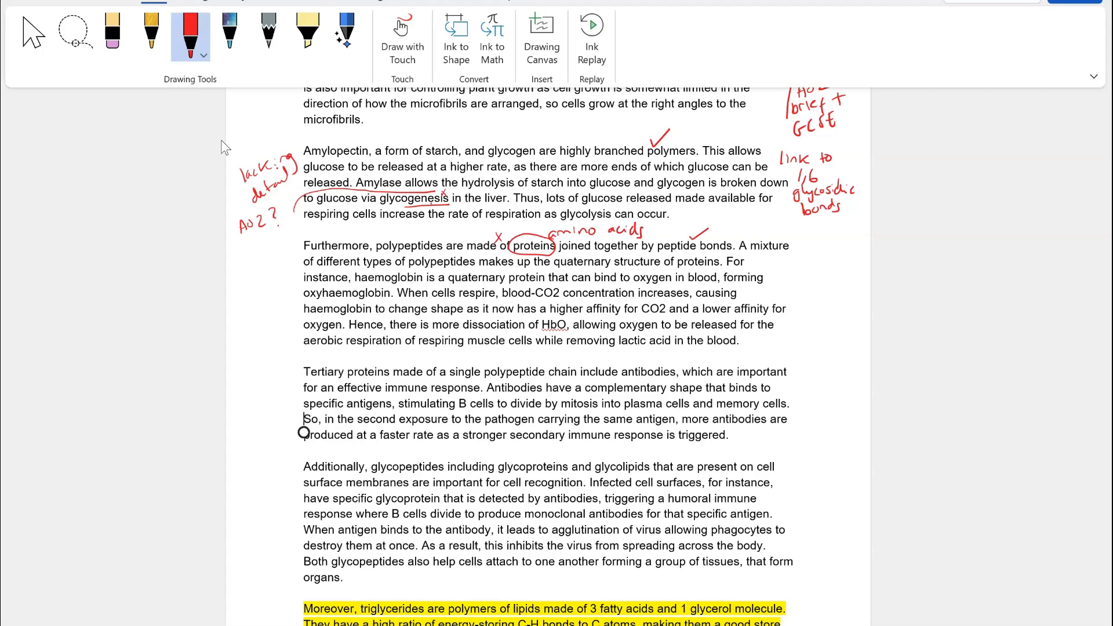
left_click_drag(234, 268, 247, 272)
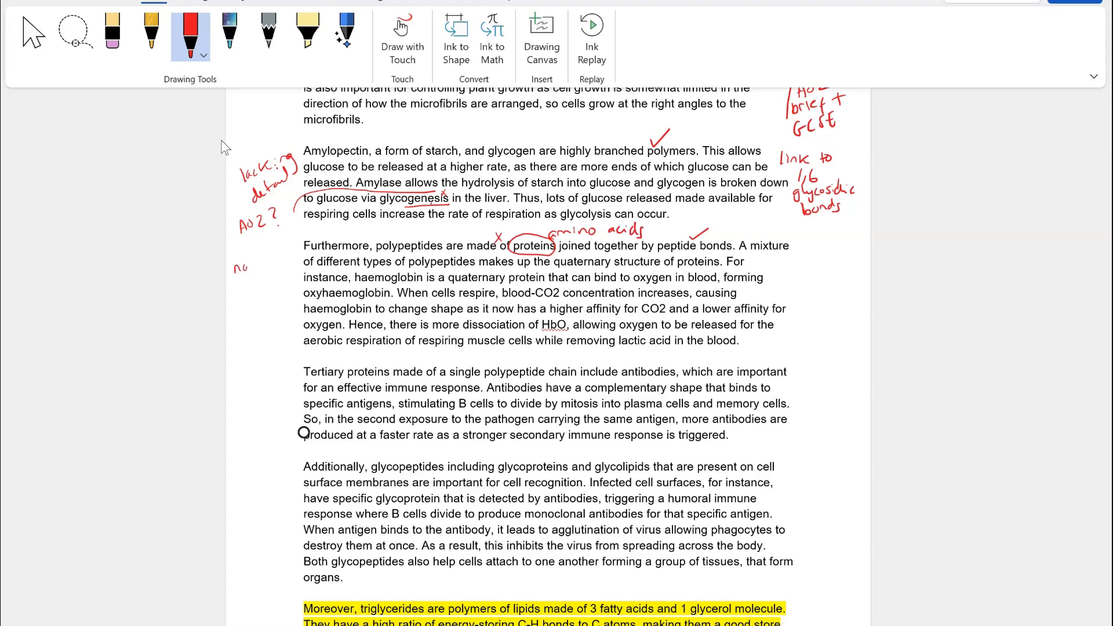
left_click_drag(237, 268, 277, 284)
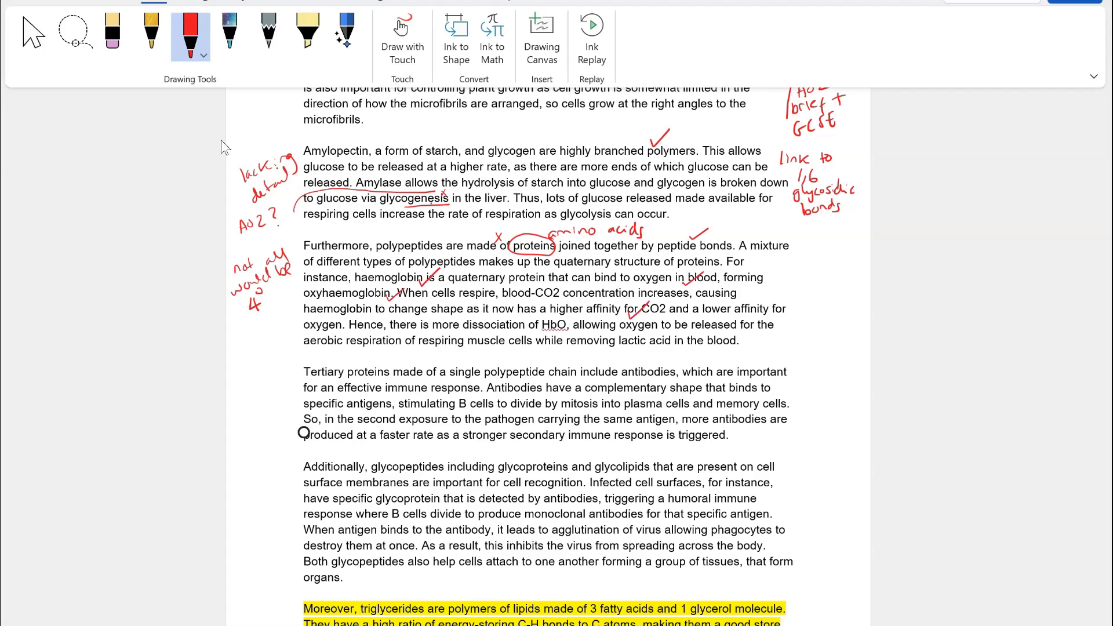
left_click_drag(791, 311, 823, 344)
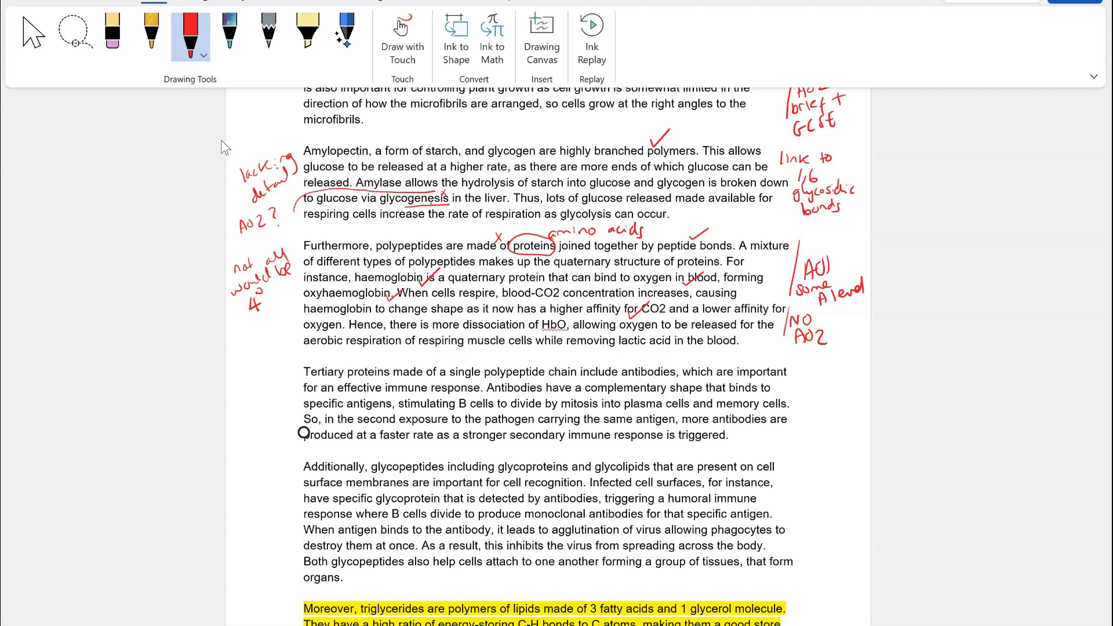
- Mark 'single polypeptide' as '4 chains', tick antibody points, add 'AO1 need more detail, brief AO2'
scroll("down", 3)
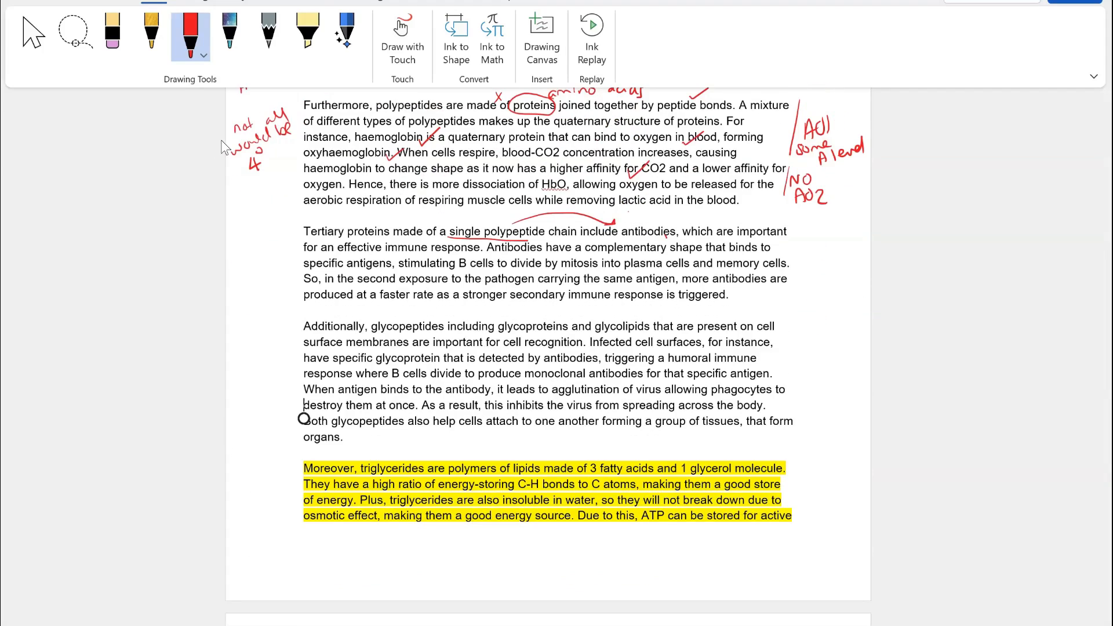
left_click_drag(611, 220, 685, 219)
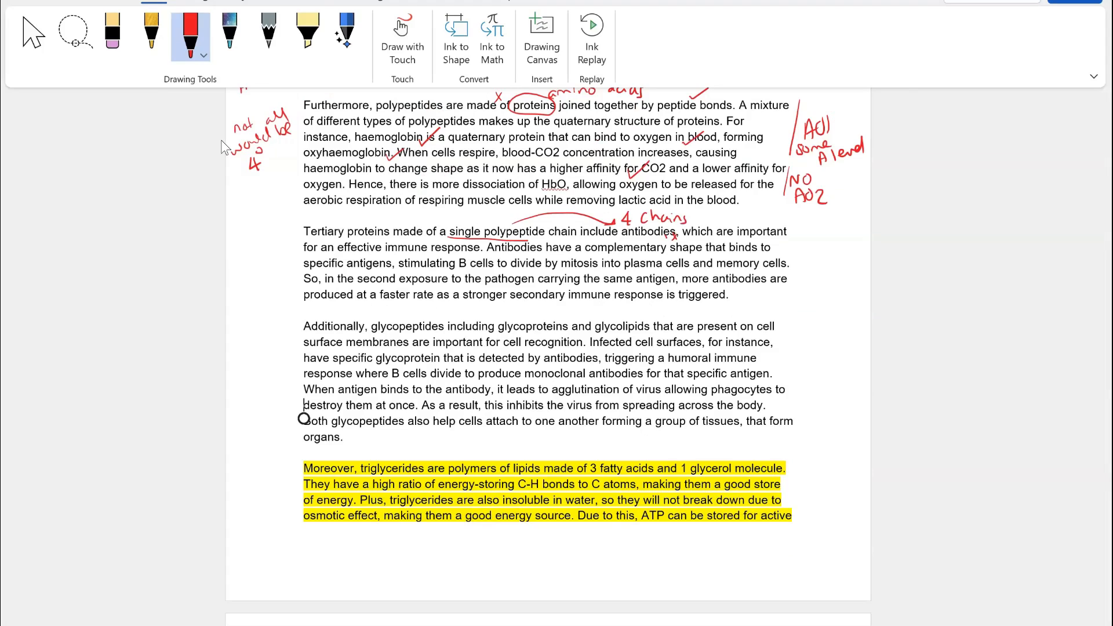
left_click_drag(389, 261, 396, 270)
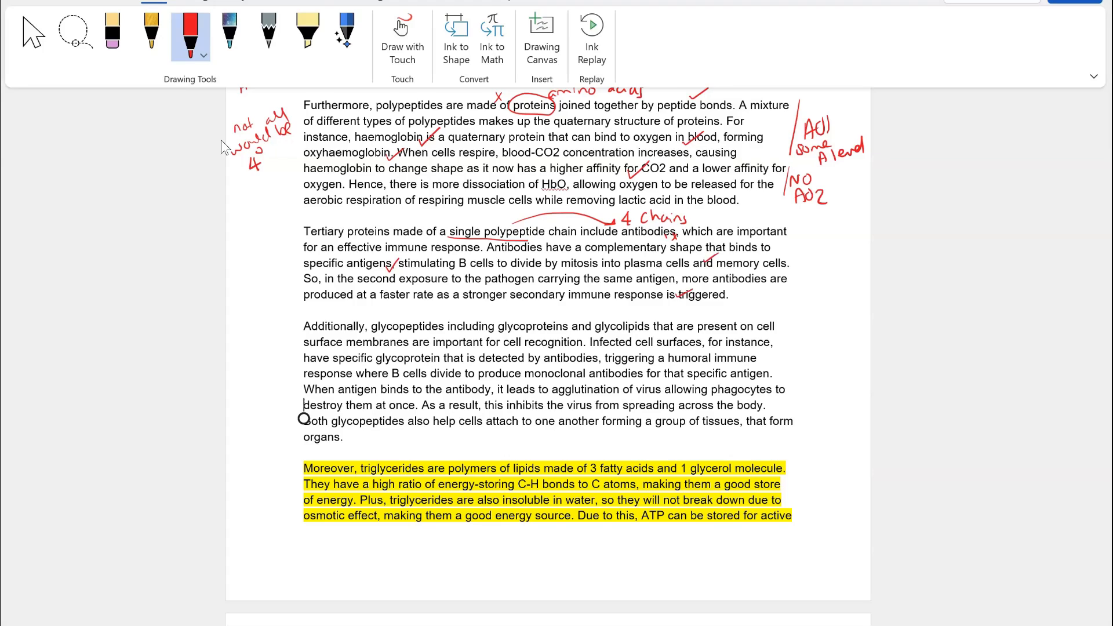
left_click_drag(800, 234, 820, 244)
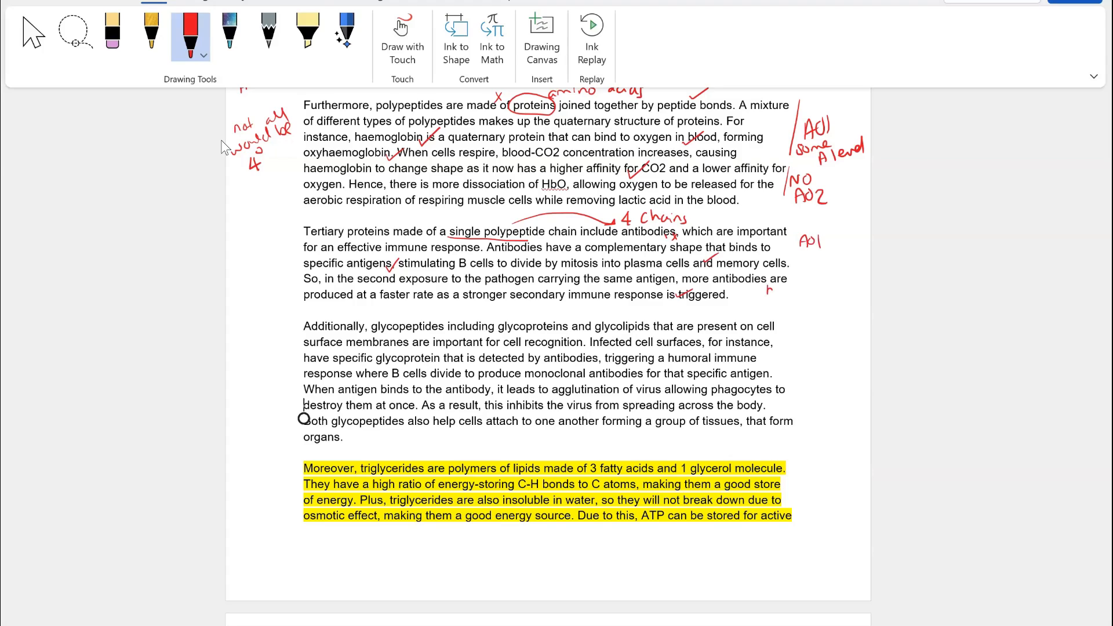
left_click_drag(766, 284, 837, 295)
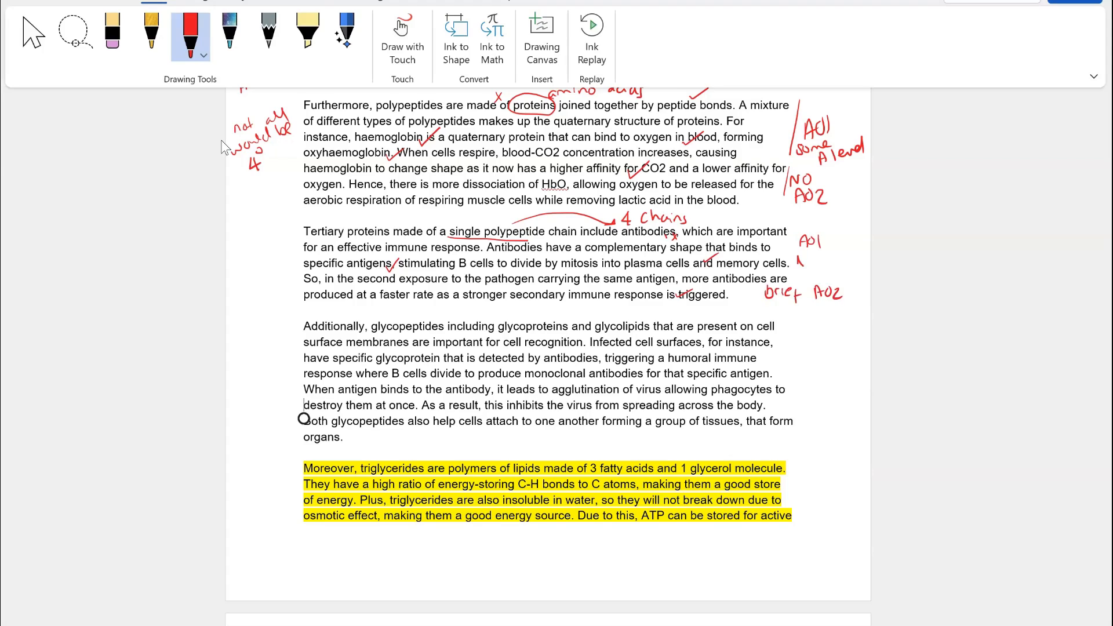
left_click_drag(795, 255, 852, 277)
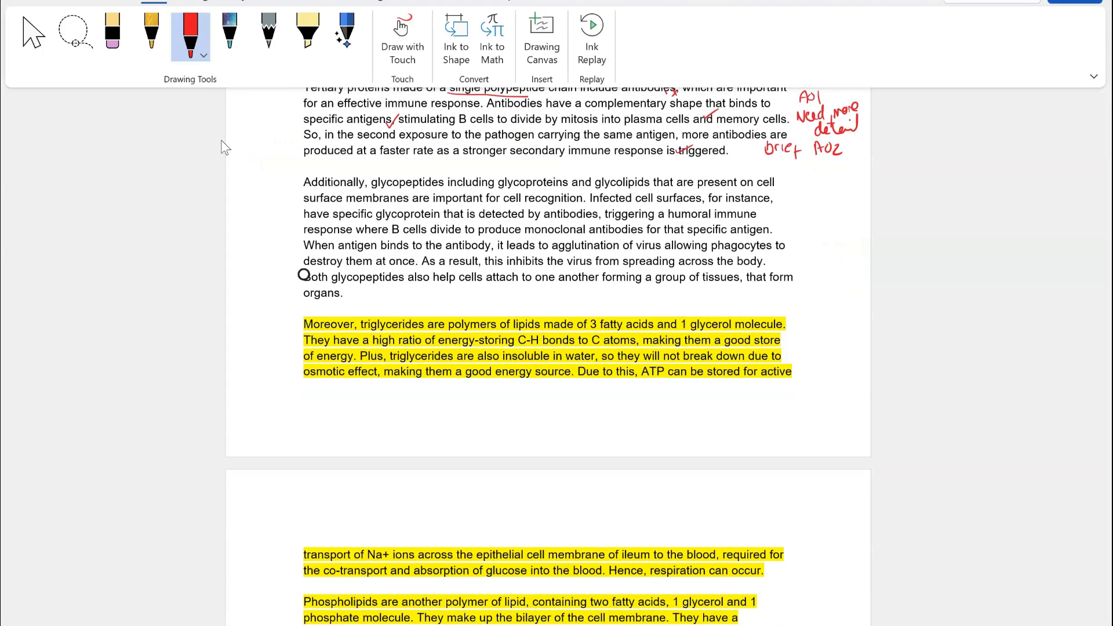
- Tick glycopeptide terms with 'same idea as above' and circle triglycerides and phospholipids as wrong examples
left_click_drag(447, 177, 589, 174)
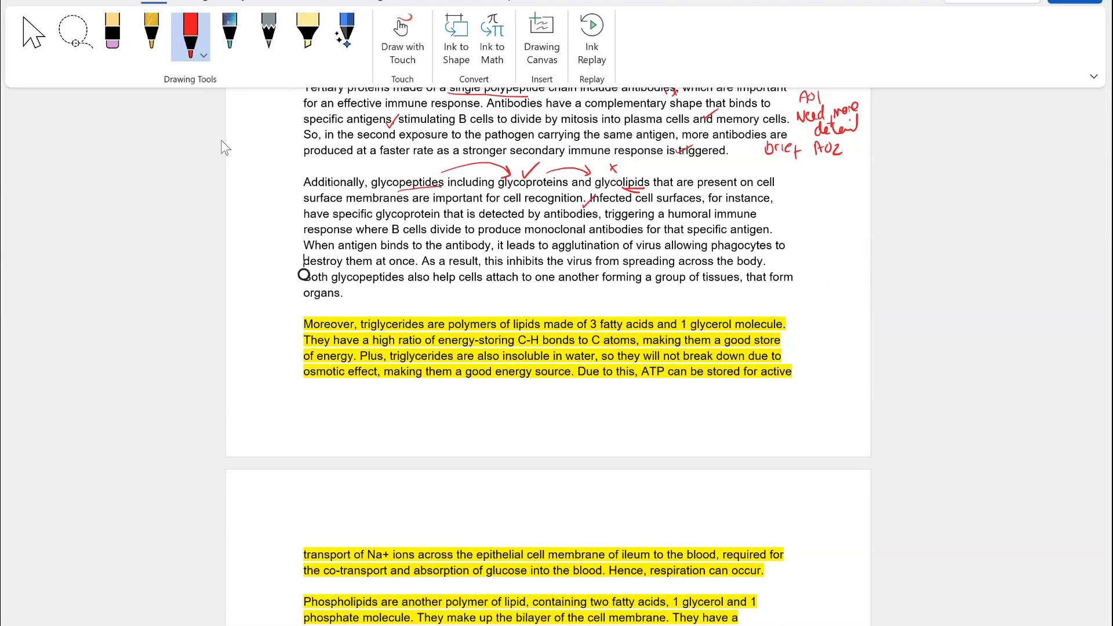
left_click_drag(401, 231, 415, 237)
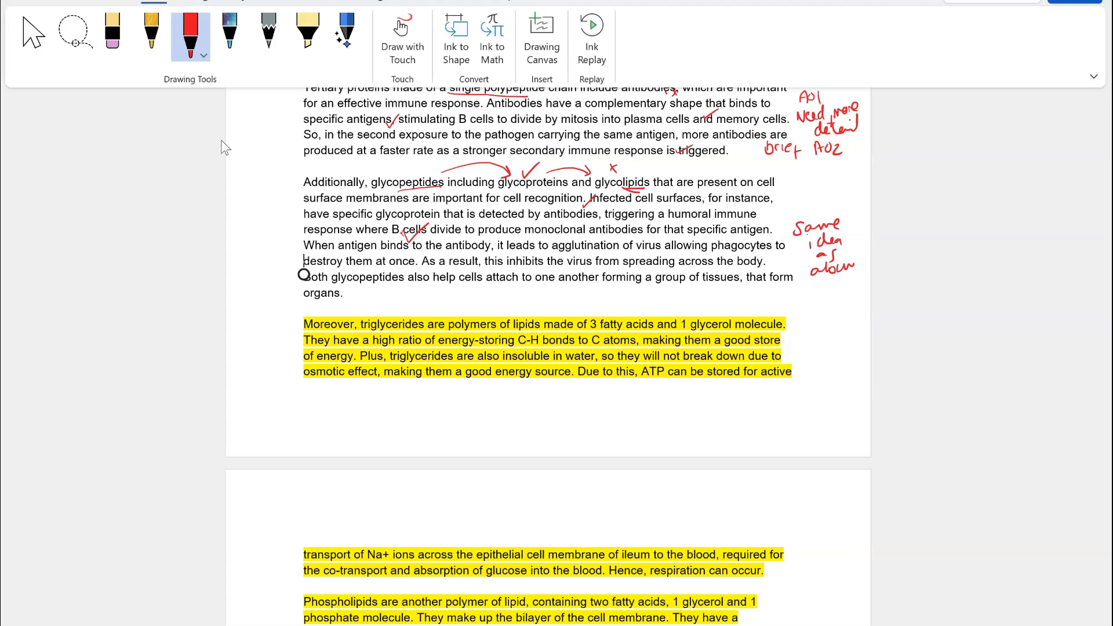
left_click_drag(291, 277, 294, 150)
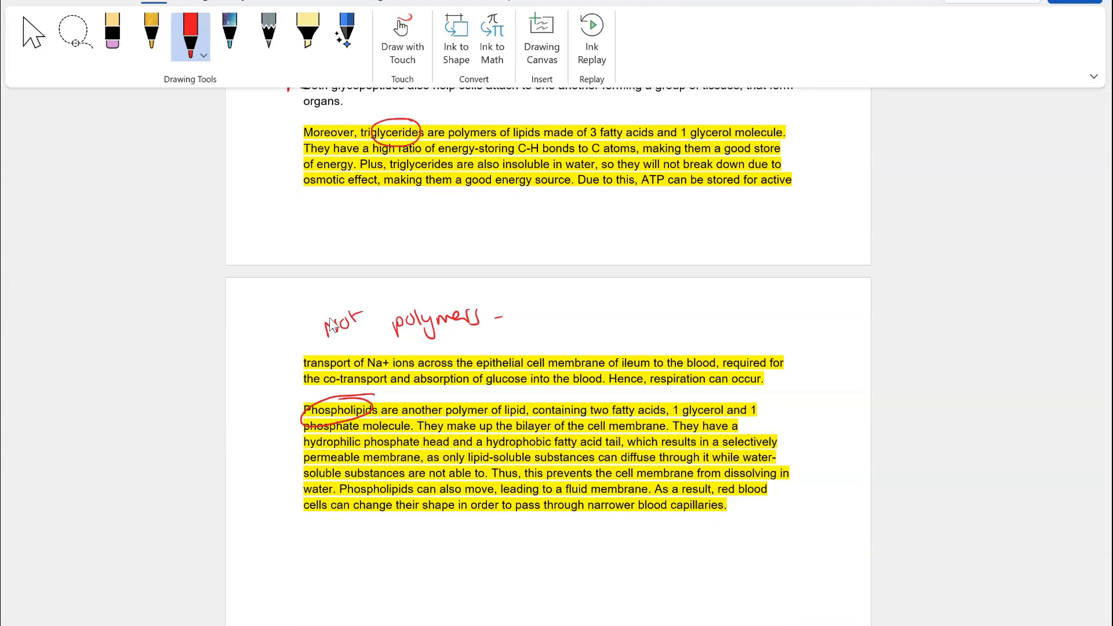
- Extend the lipid note to read 'not polymers = 1'
left_click_drag(511, 320, 525, 320)
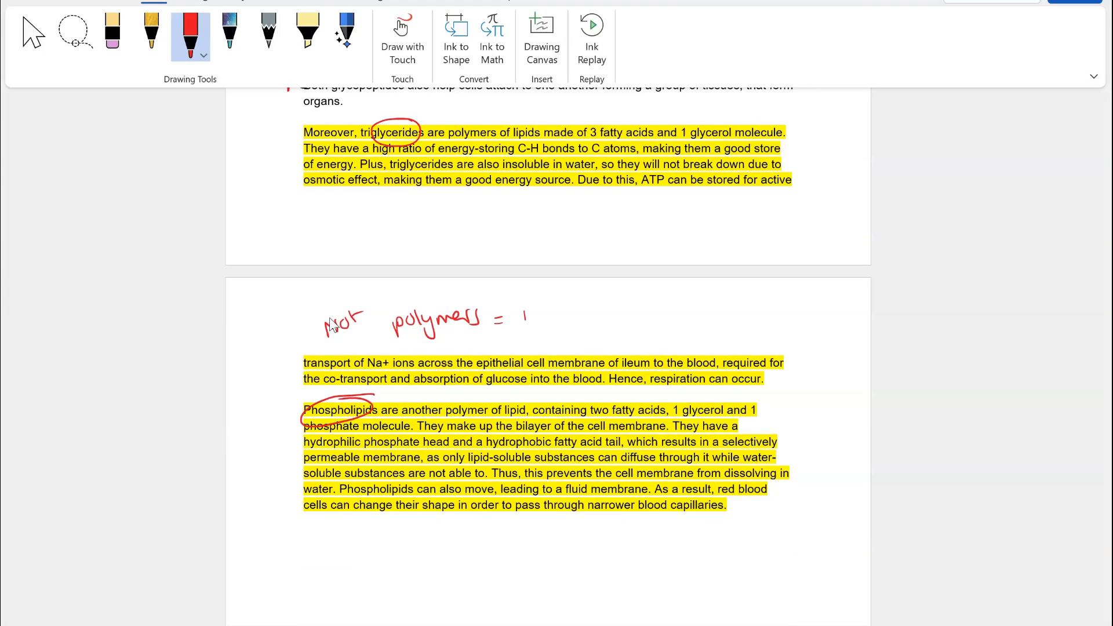
left_click_drag(522, 315, 621, 315)
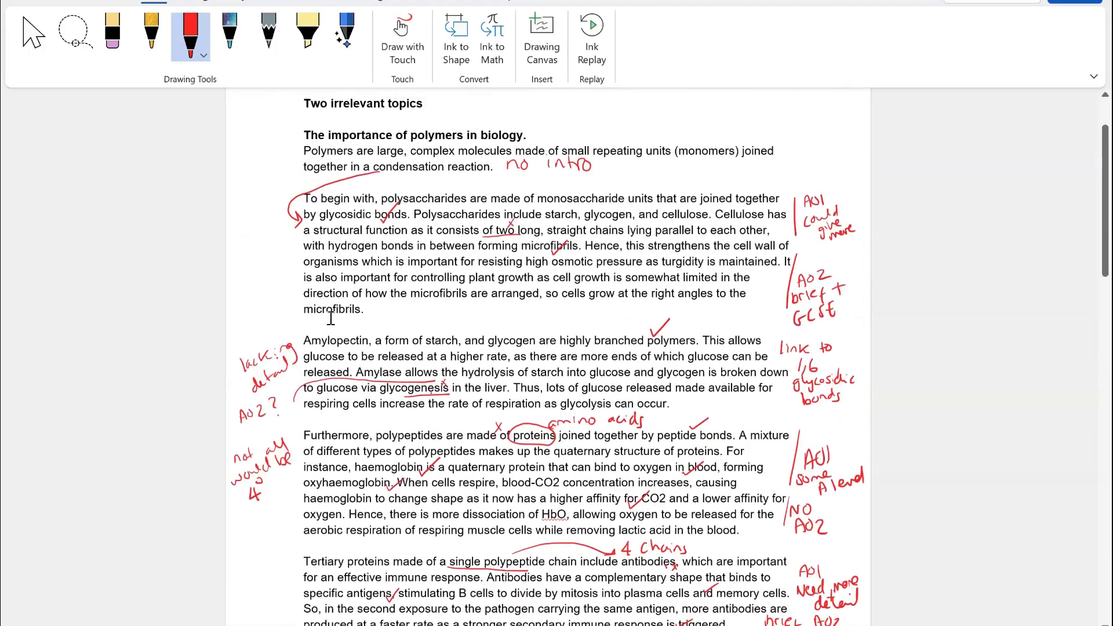
- Handwrite the closing verdict: some attempts at AO2, but not always, not detailed
scroll("down", 3)
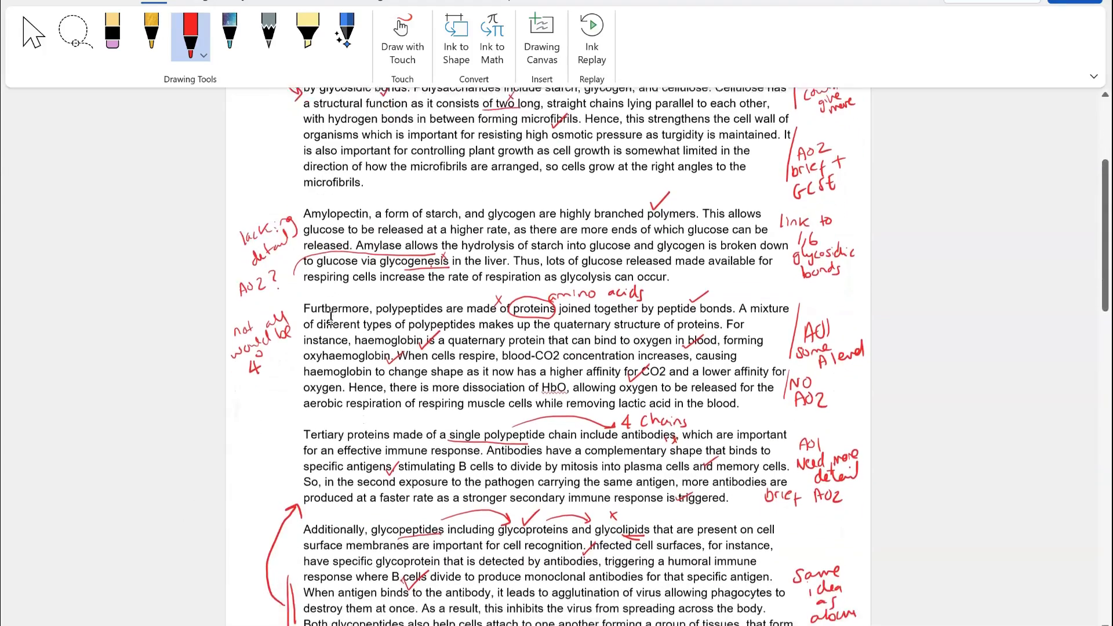
scroll("down", 3)
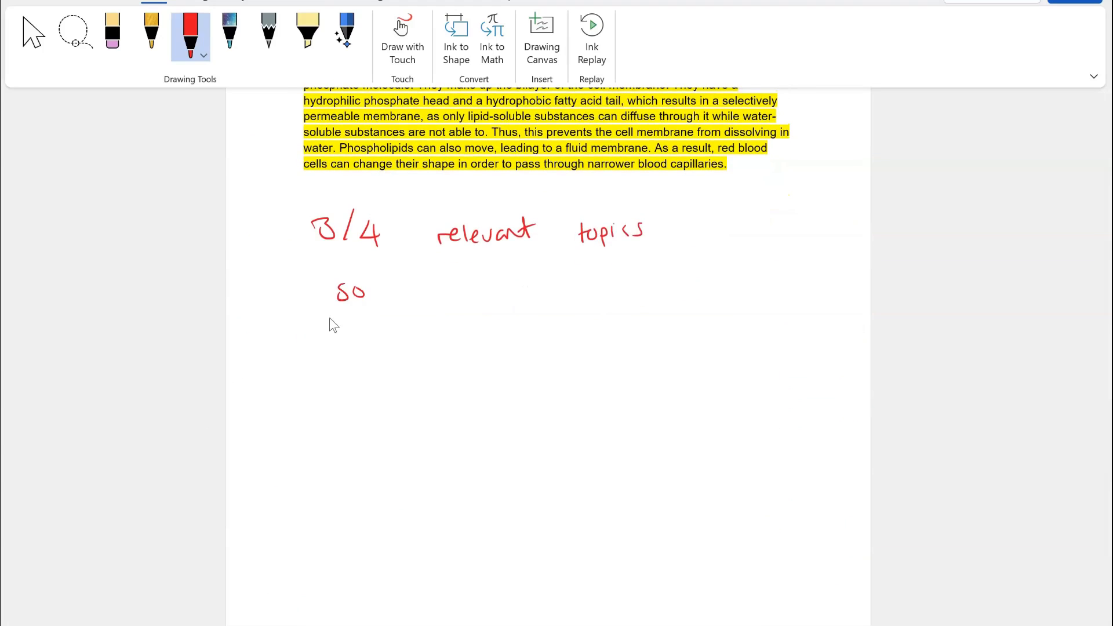
left_click_drag(337, 291, 561, 290)
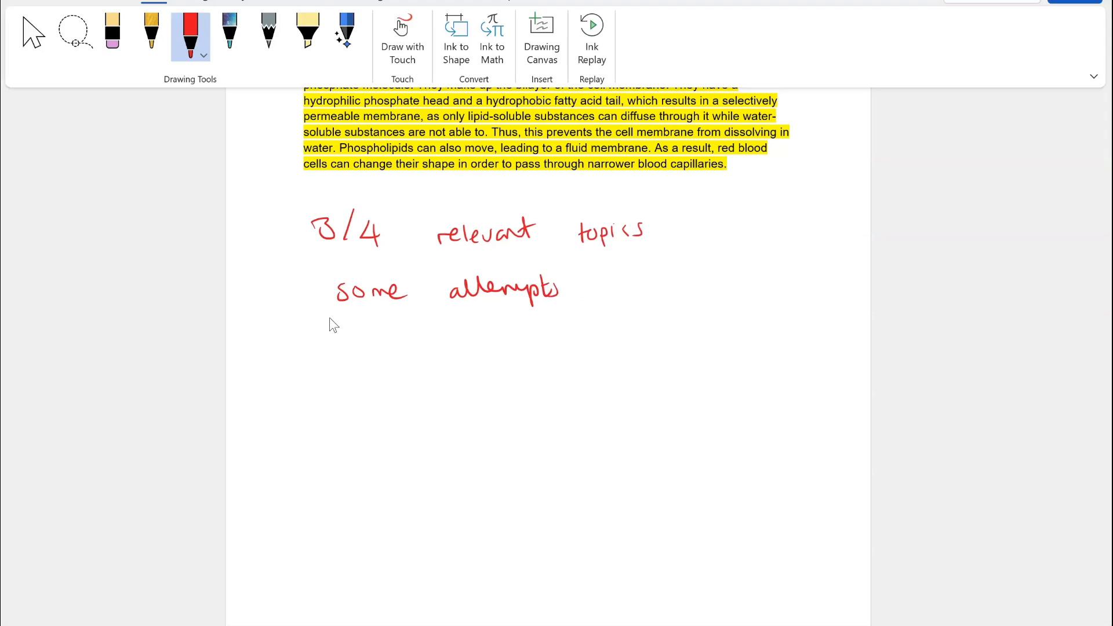
left_click_drag(582, 284, 703, 291)
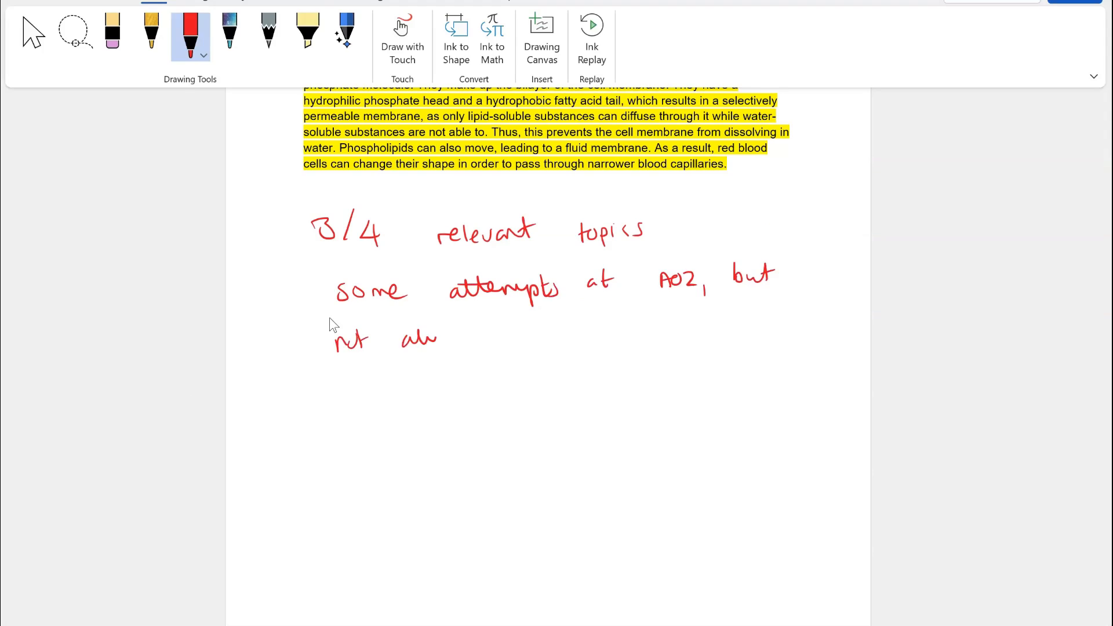
left_click_drag(397, 341, 603, 327)
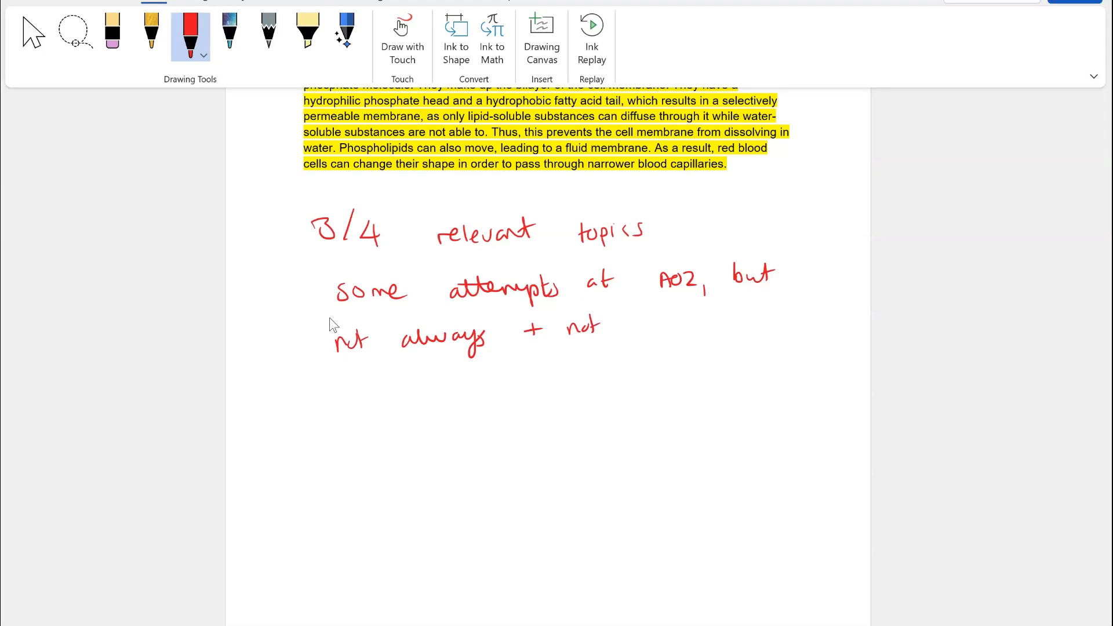
left_click_drag(632, 326, 780, 330)
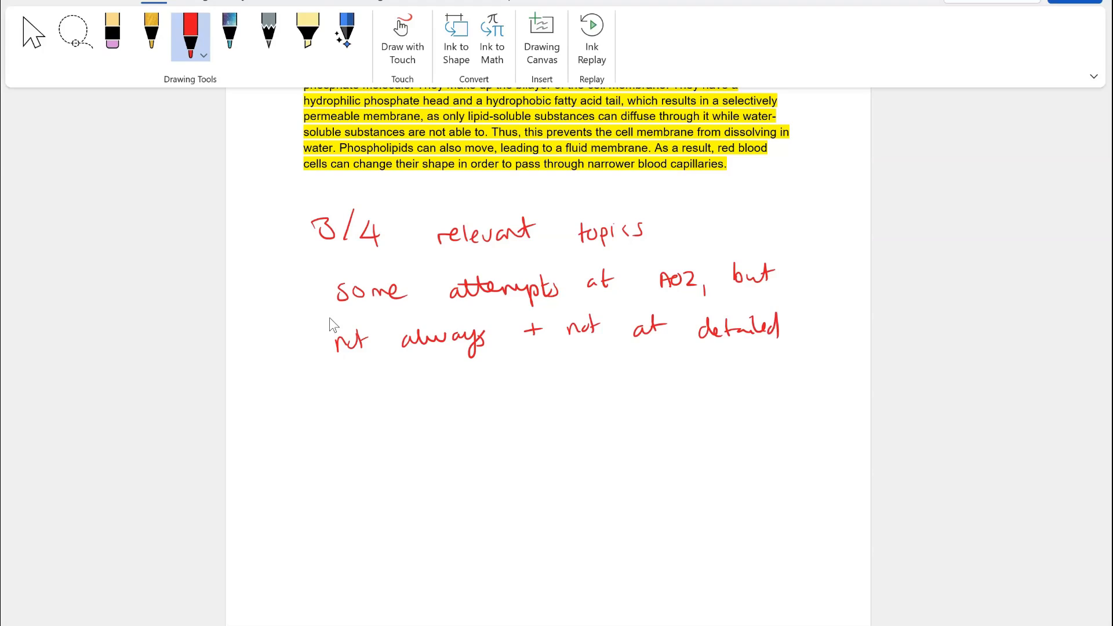